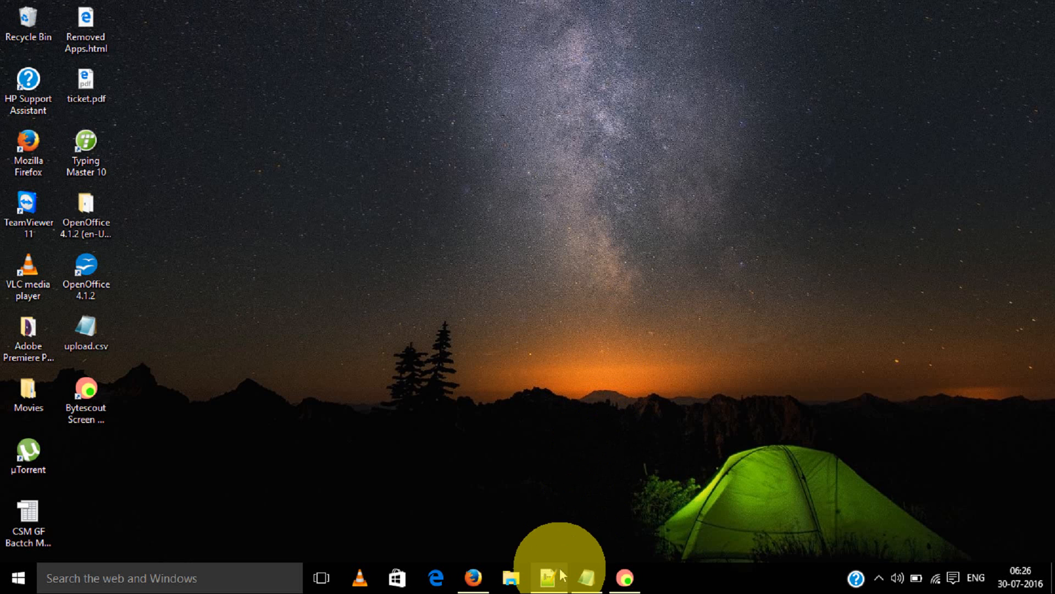
Step: With Notepad++ and Notepad side by side, add the note '1. How to create and Save HTML File'
{"action": "left_click", "coordinate": [546, 578]}
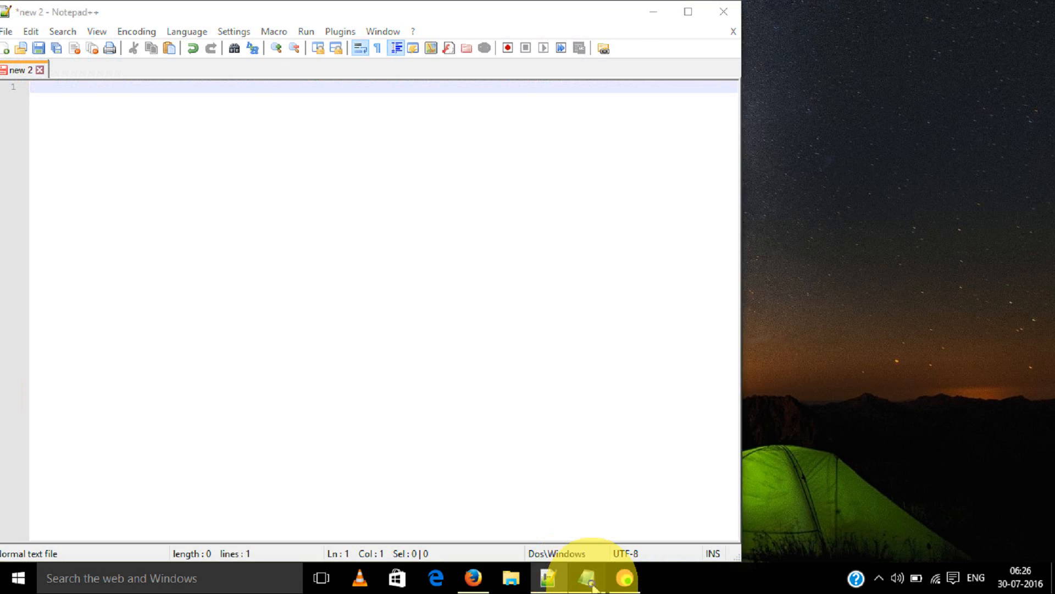
{"action": "left_click", "coordinate": [587, 577]}
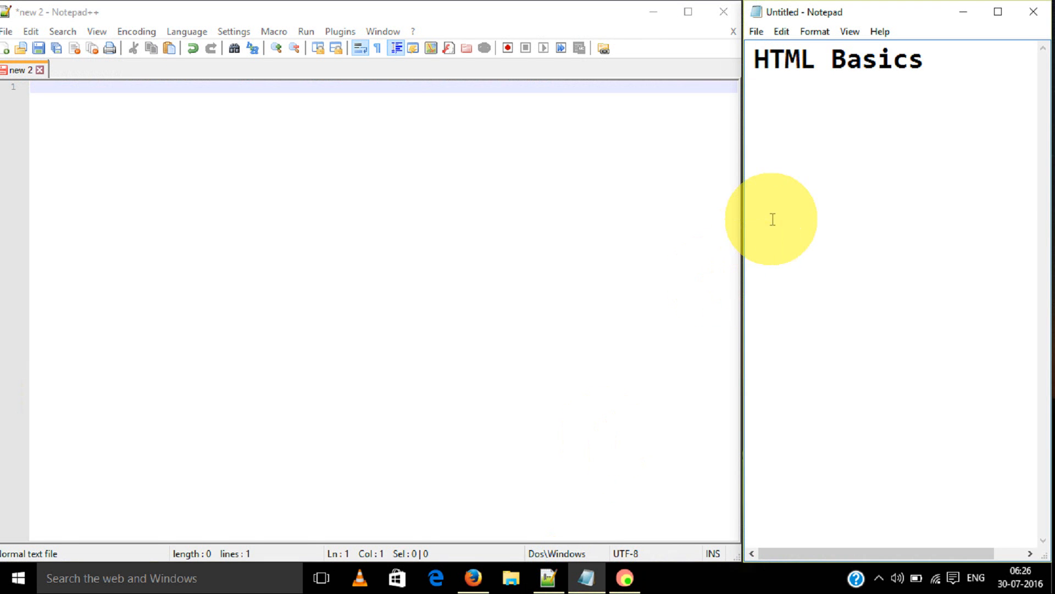
{"action": "type", "text": "1. Ho"}
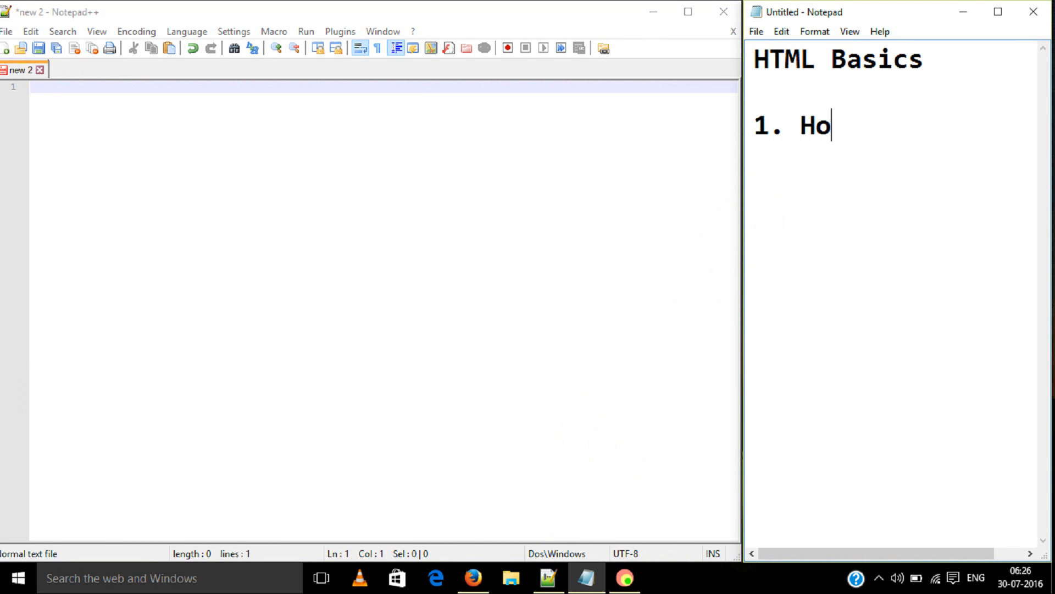
{"action": "type", "text": "w to cr"}
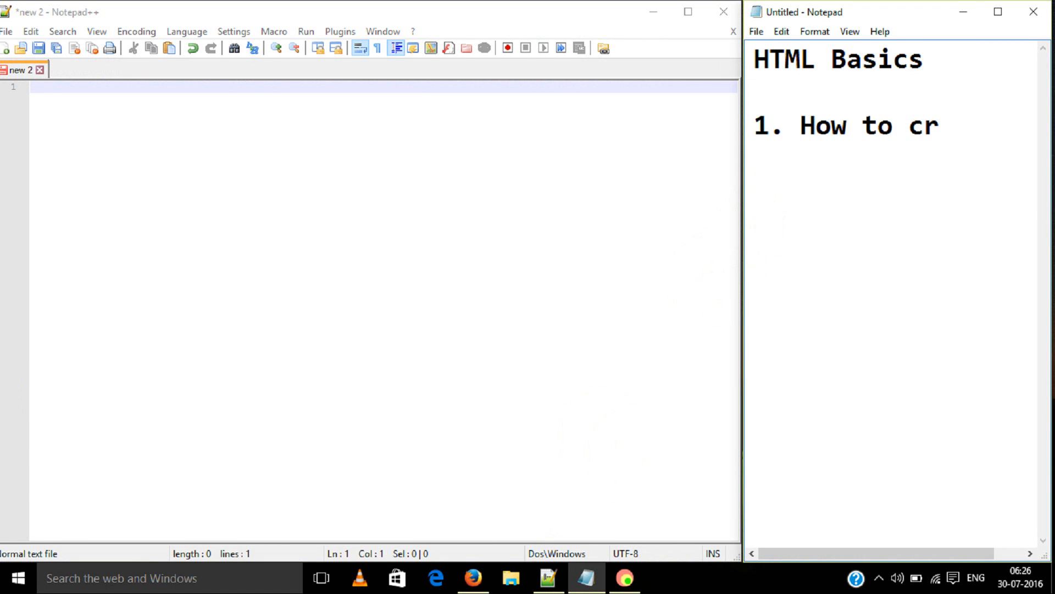
{"action": "type", "text": "eate and"}
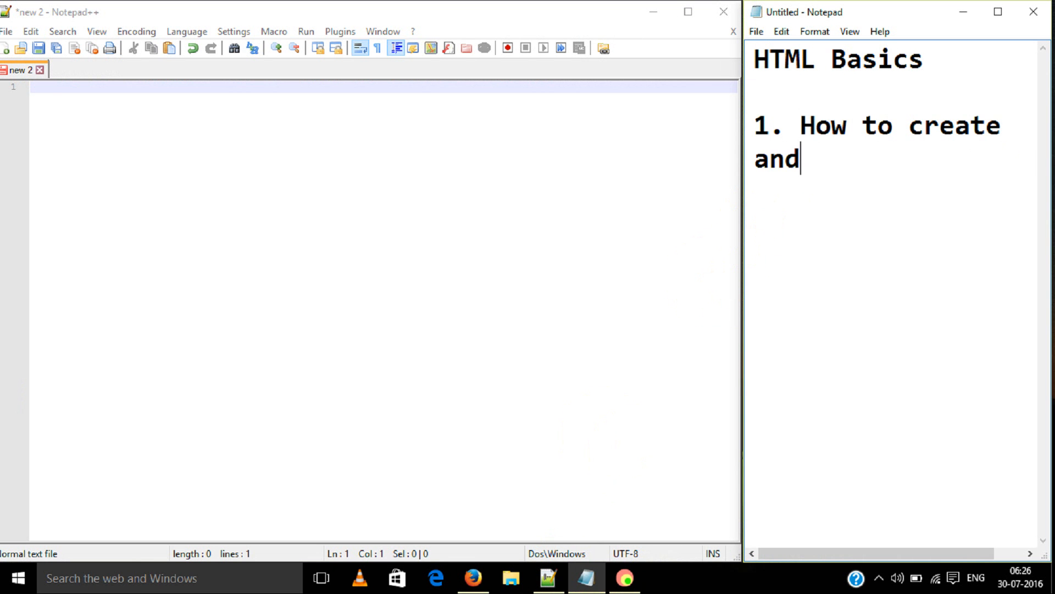
{"action": "type", "text": "Sa"}
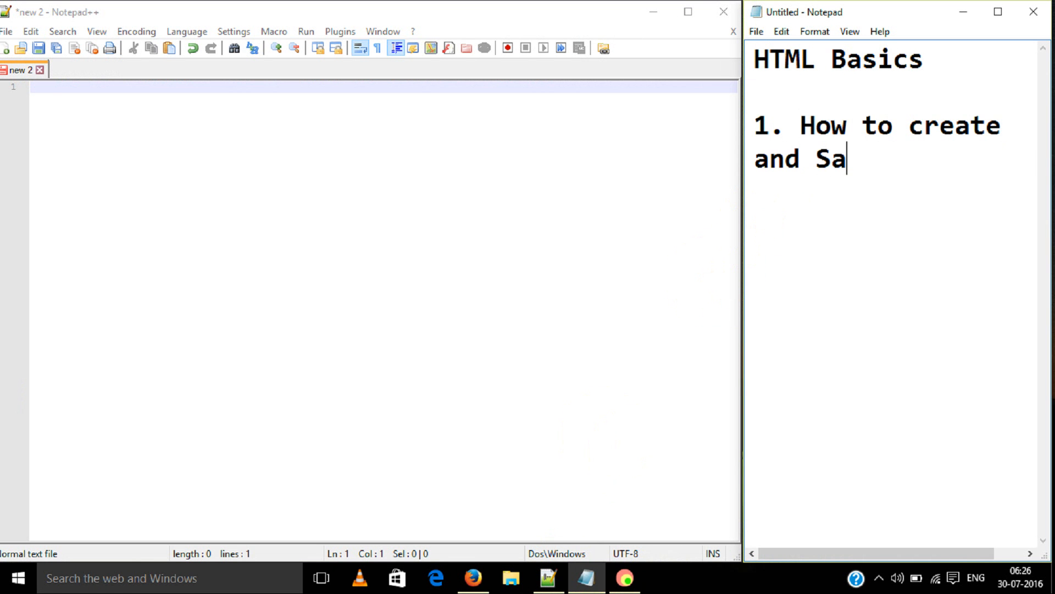
{"action": "type", "text": "ve HTML"}
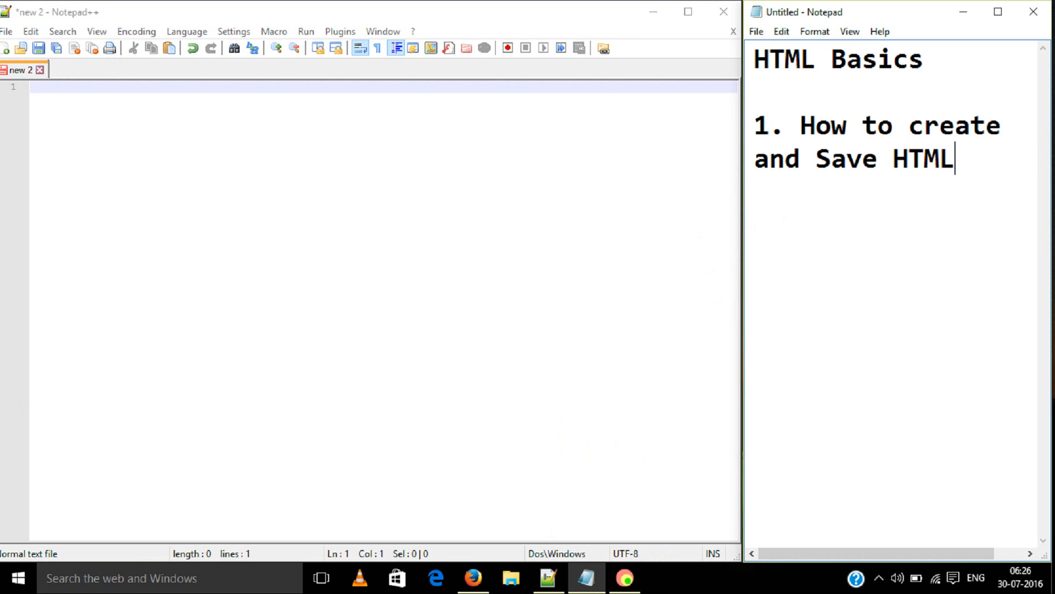
{"action": "type", "text": "File"}
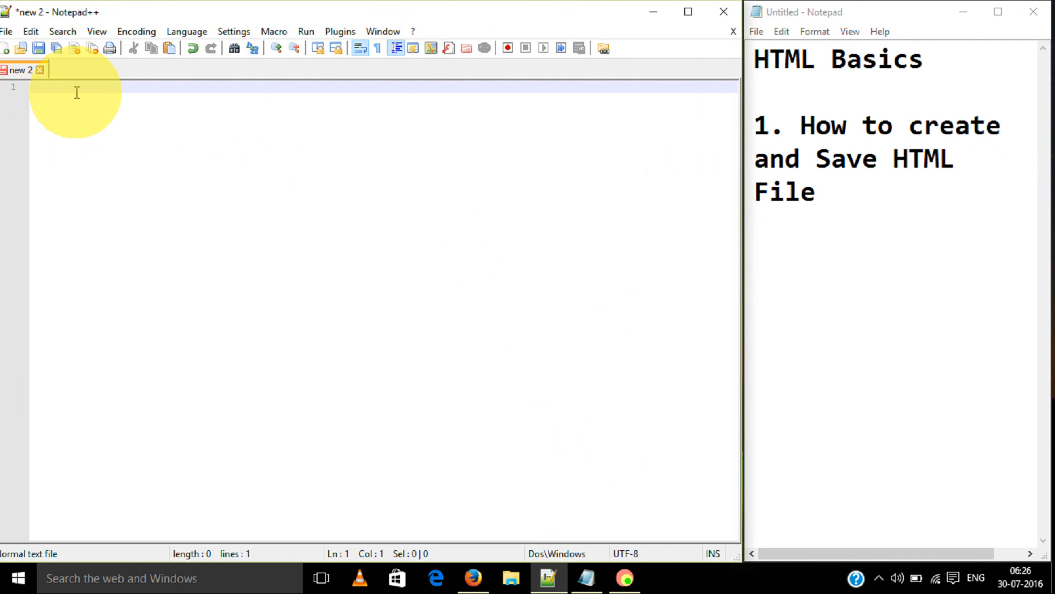
Step: Write the opening <html> tag followed by <head> and </head> tags
{"action": "type", "text": "<"}
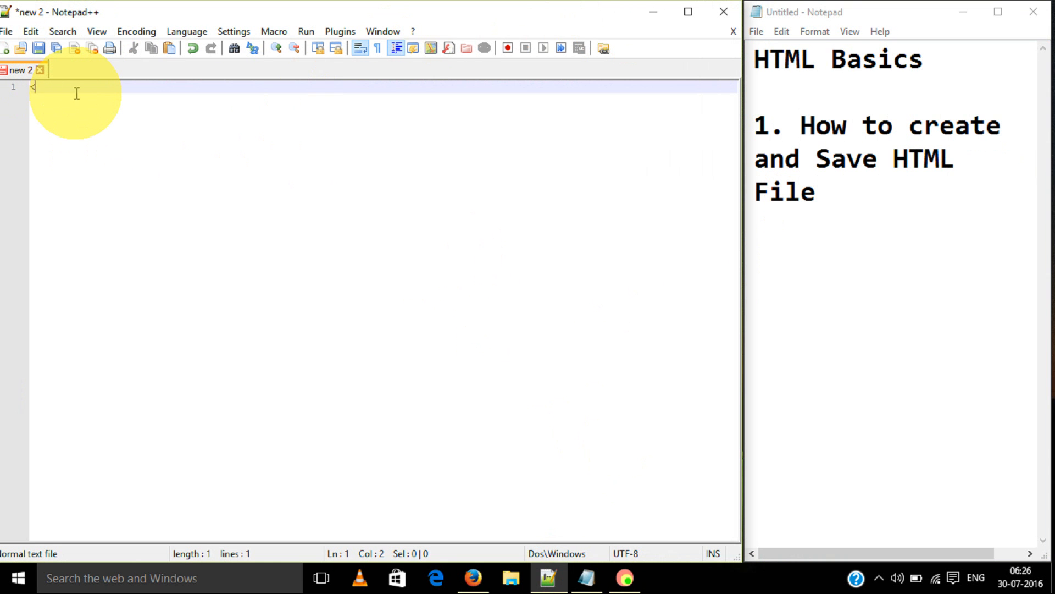
{"action": "type", "text": "<html"}
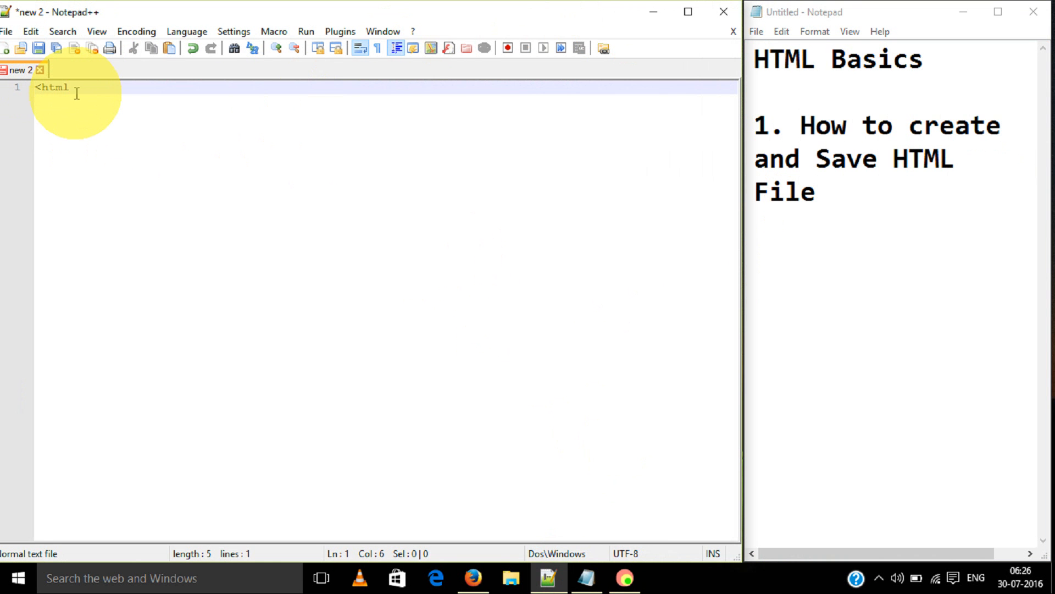
{"action": "type", "text": ">"}
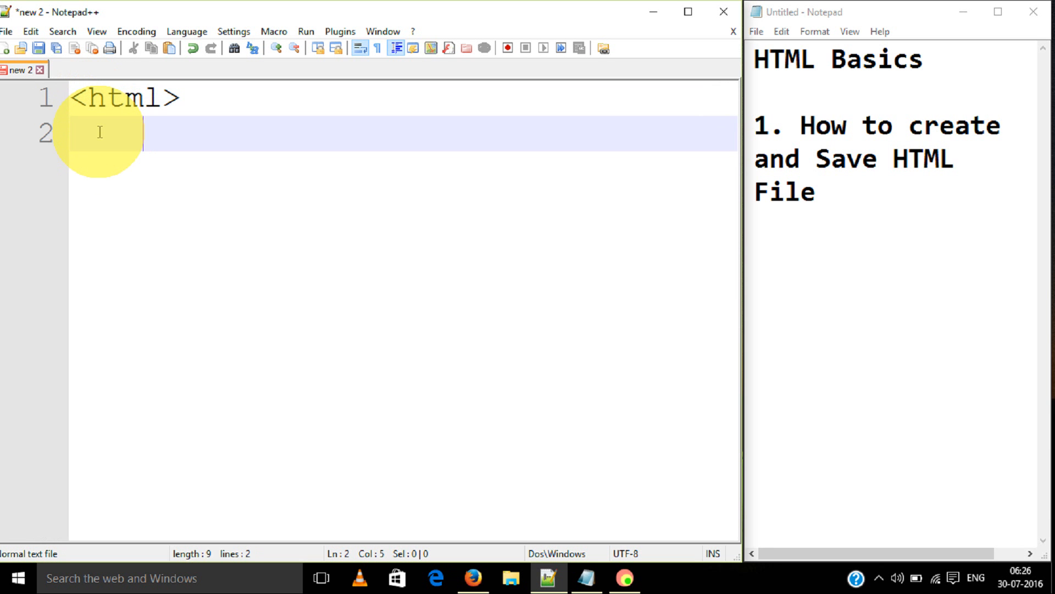
{"action": "type", "text": "<"}
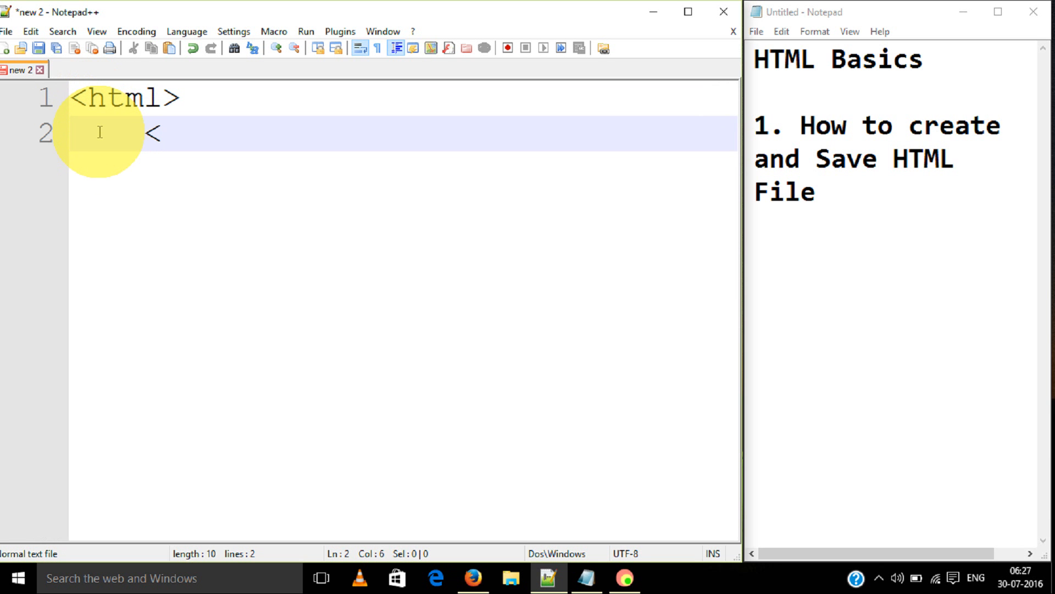
{"action": "type", "text": "head>"}
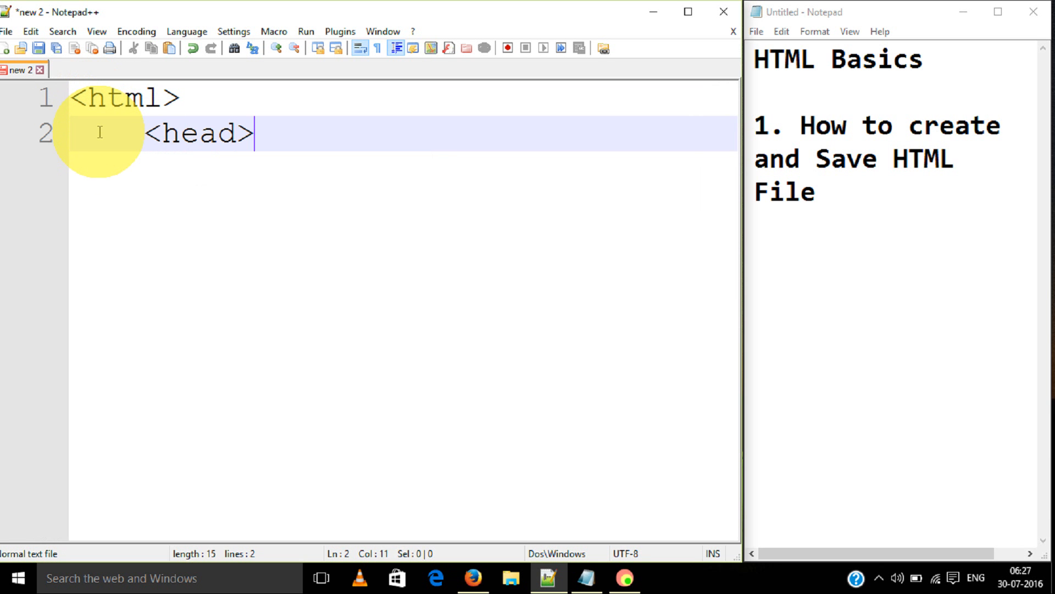
{"action": "type", "text": "<"}
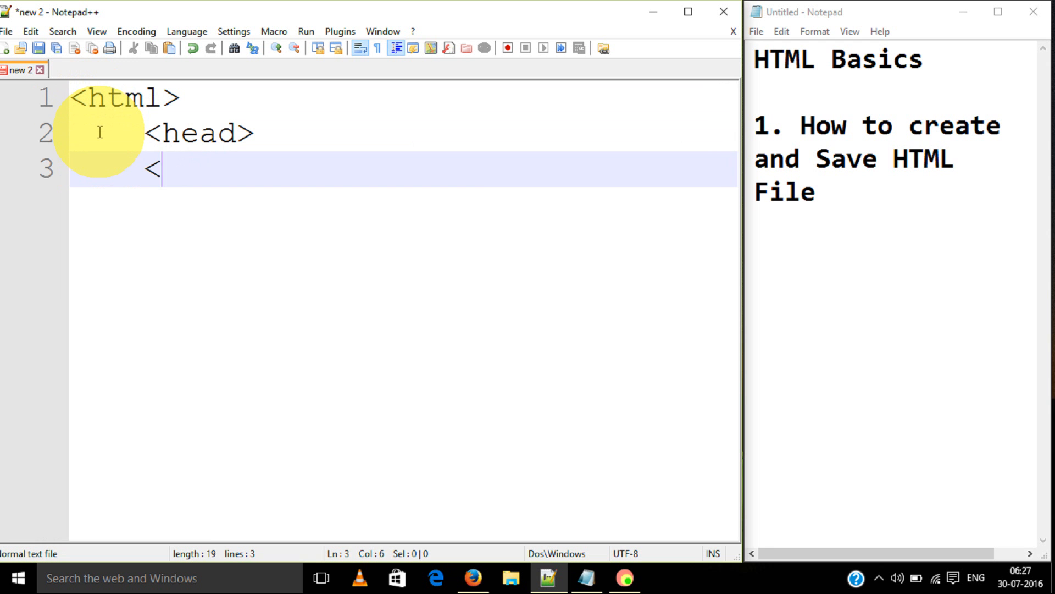
{"action": "type", "text": "/head>"}
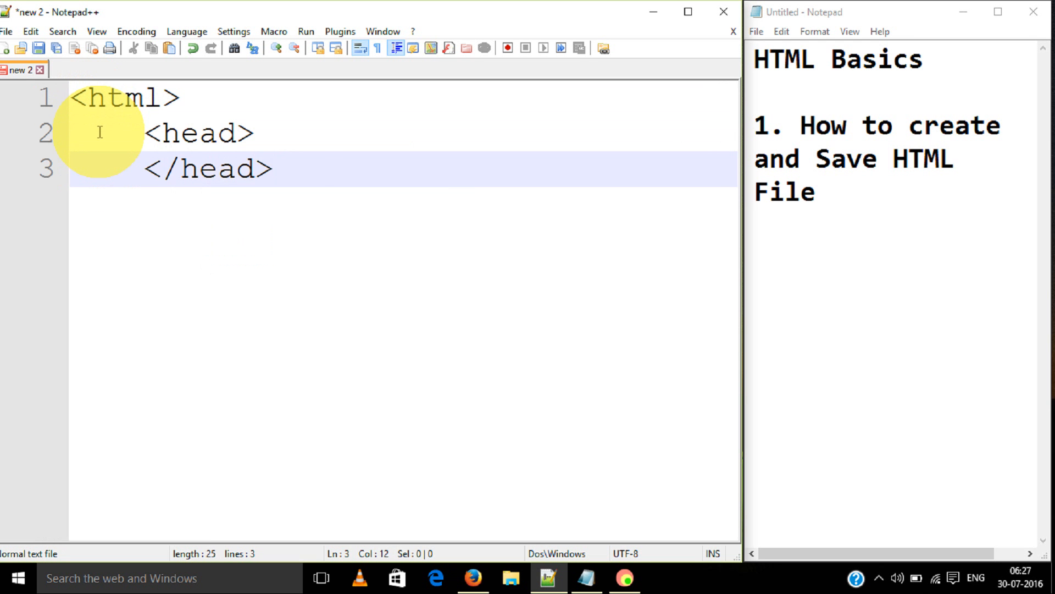
Step: Inside the head section add <title>Title of page</title>
{"action": "key", "text": "enter"}
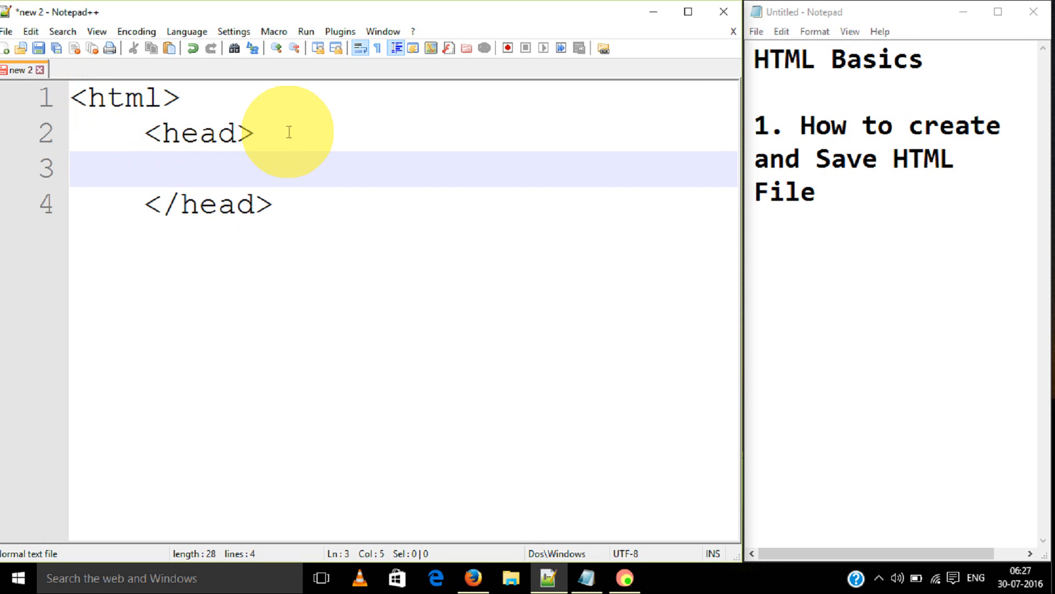
{"action": "type", "text": "<titl"}
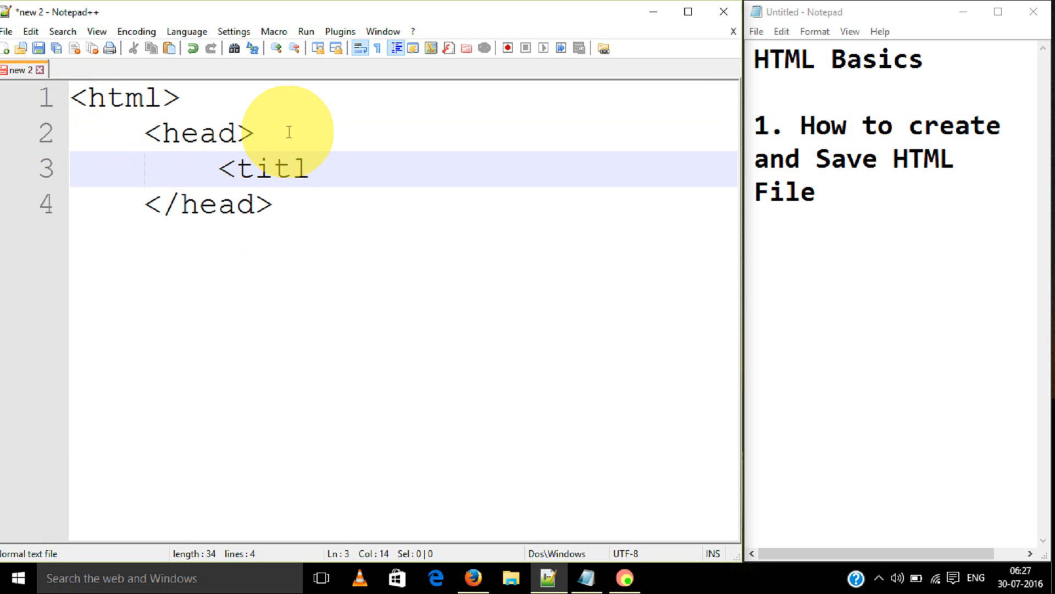
{"action": "type", "text": "e>"}
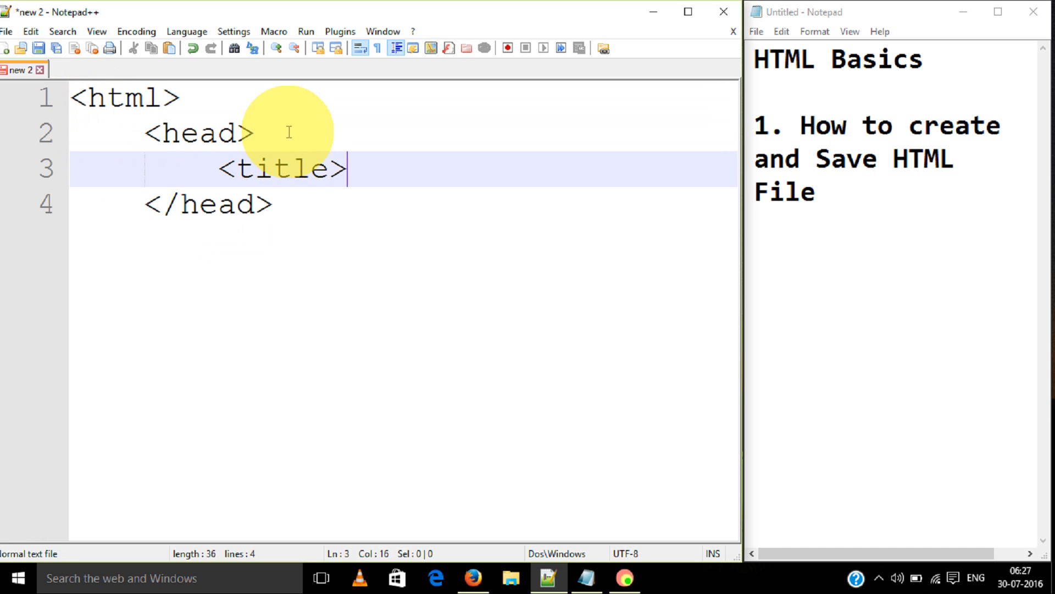
{"action": "type", "text": "Tita"}
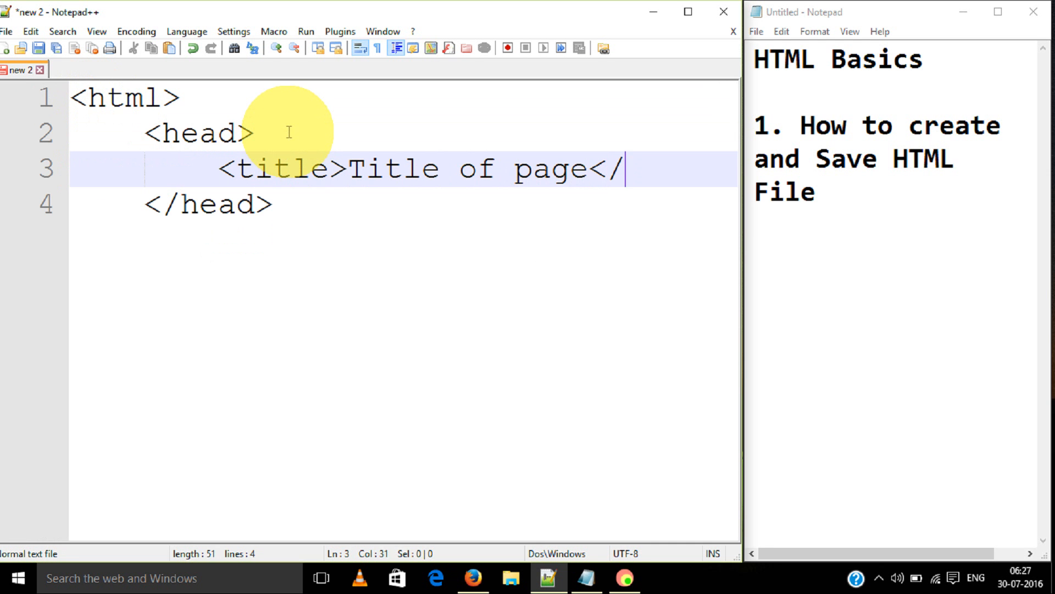
{"action": "type", "text": "title>"}
{"action": "type", "text": "<"}
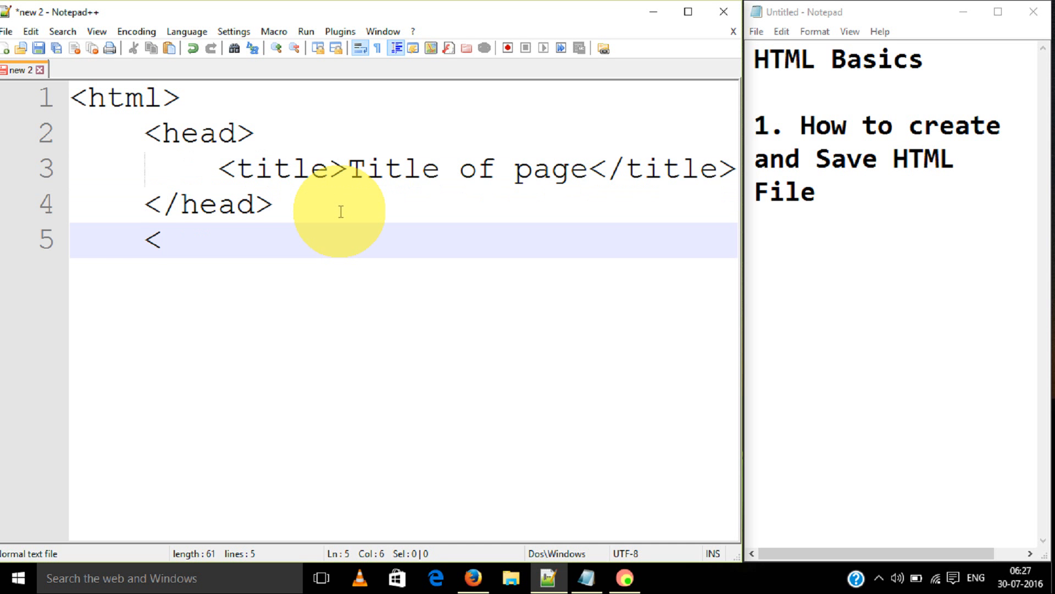
Step: Add a body section containing the paragraph <p>This is Paragraph</p>
{"action": "type", "text": "body"}
{"action": "type", "text": "<p"}
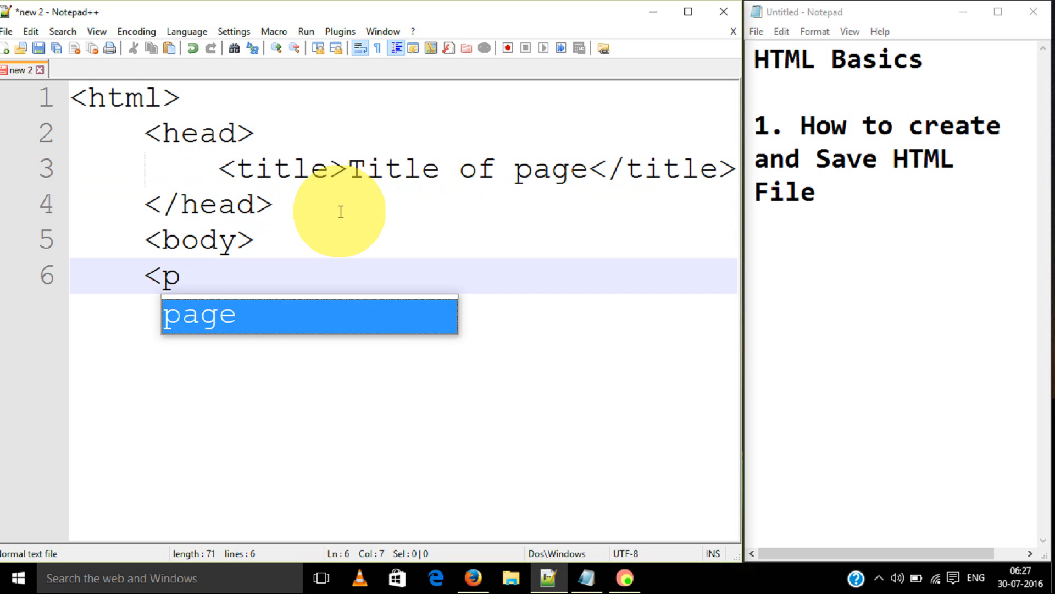
{"action": "type", "text": ">This is"}
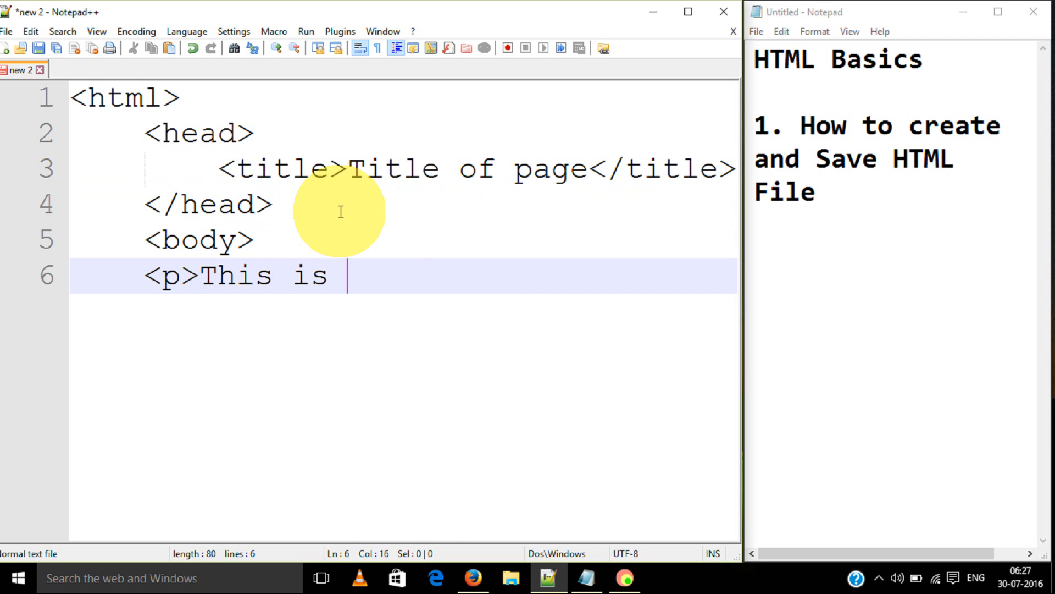
{"action": "type", "text": "Paragr"}
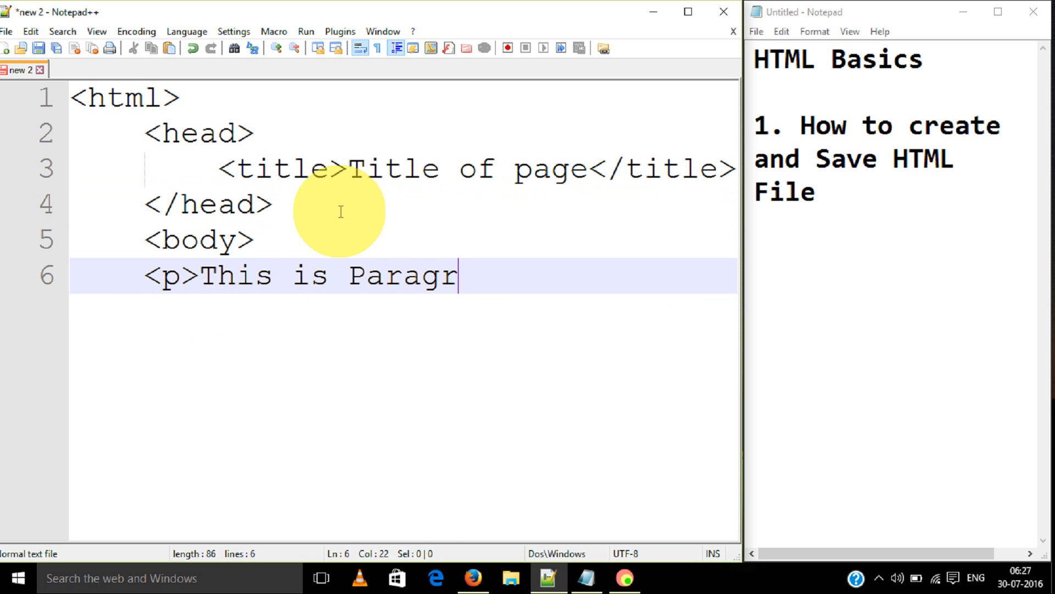
{"action": "type", "text": "aph</p>"}
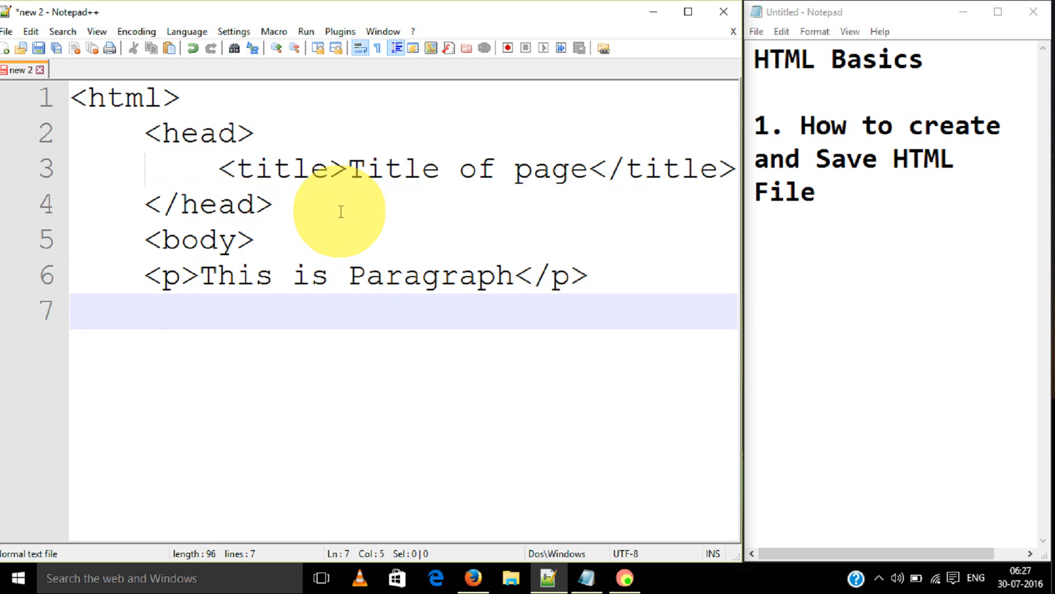
Step: Close the document with </body> and </html> tags
{"action": "type", "text": "</body>"}
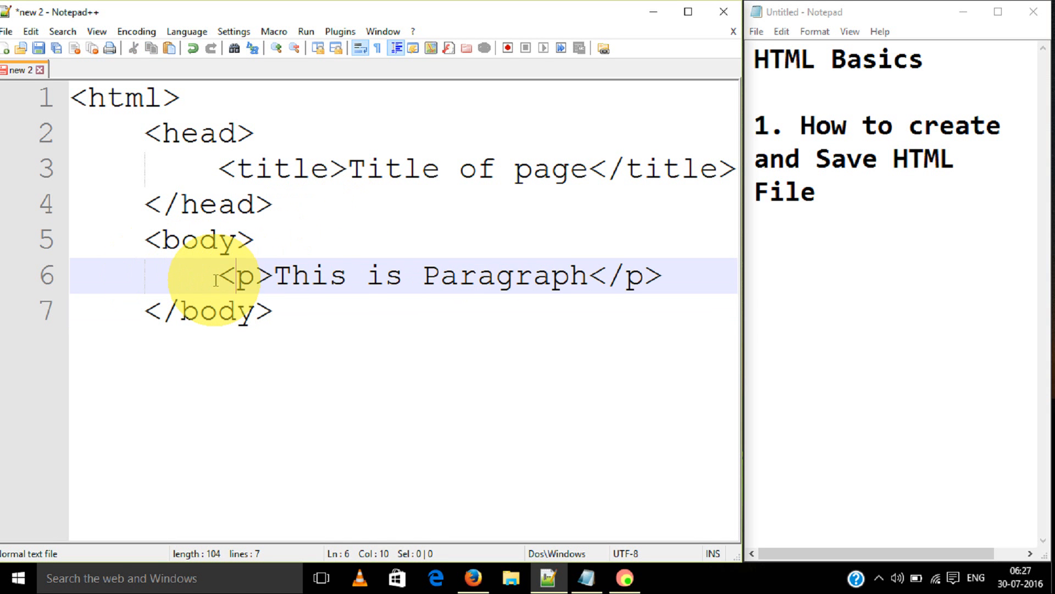
{"action": "key", "text": "enter"}
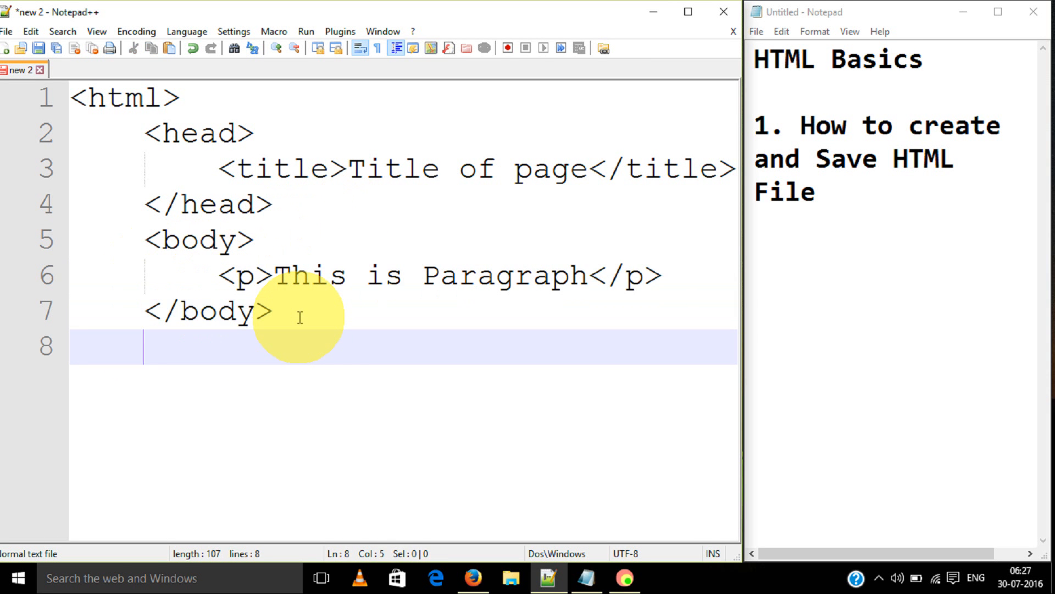
{"action": "type", "text": "</"}
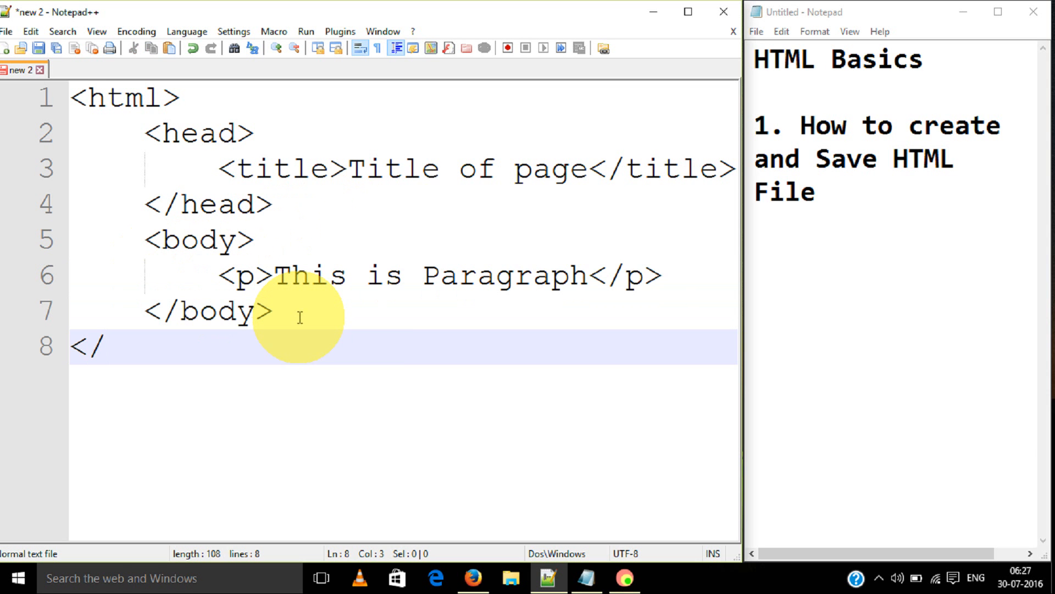
{"action": "type", "text": "html>"}
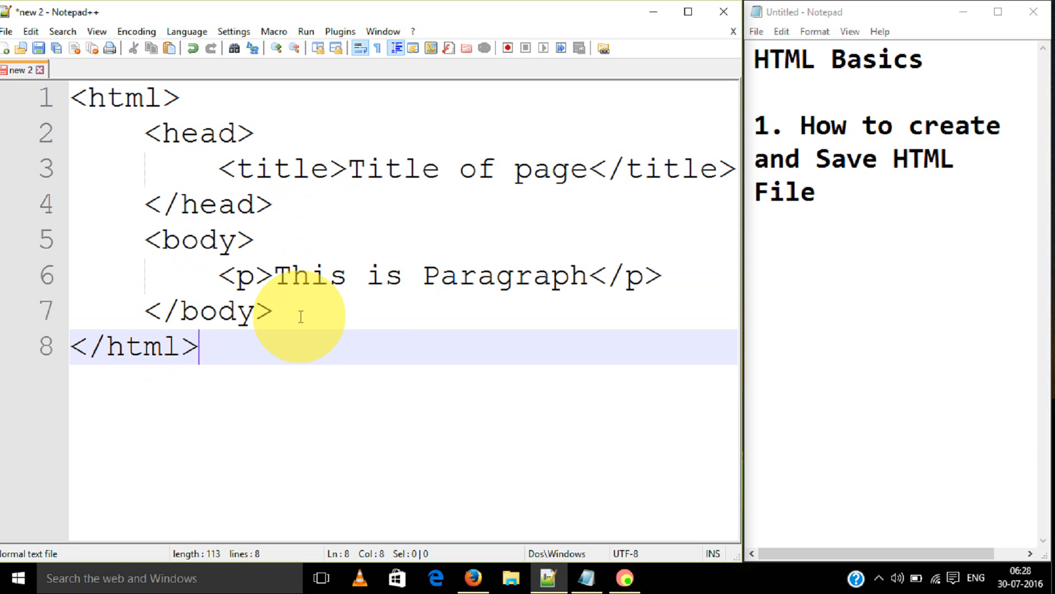
{"action": "mouse_move", "coordinate": [299, 322]}
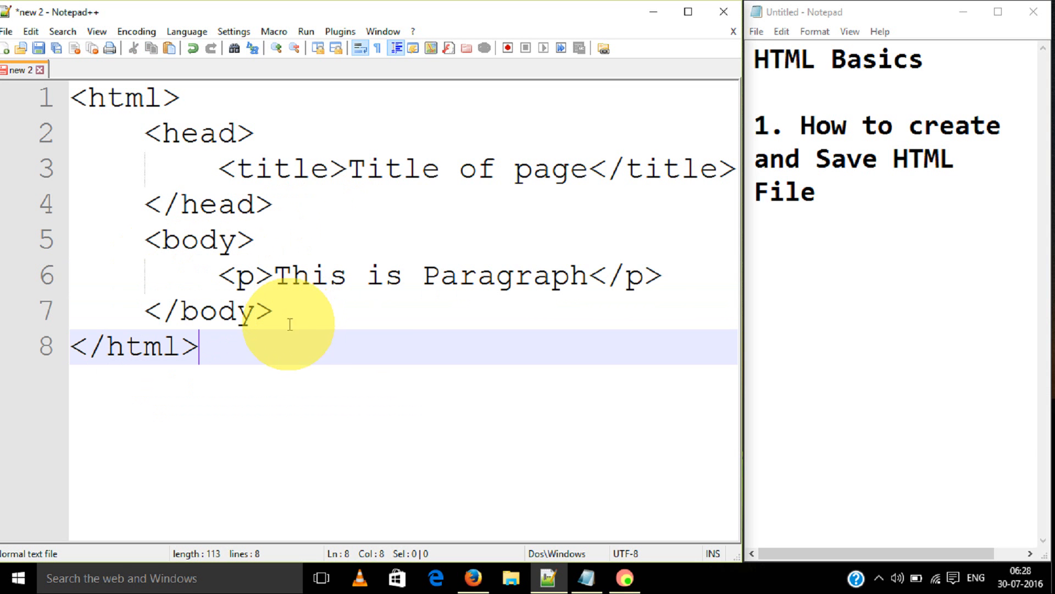
{"action": "mouse_move", "coordinate": [270, 343]}
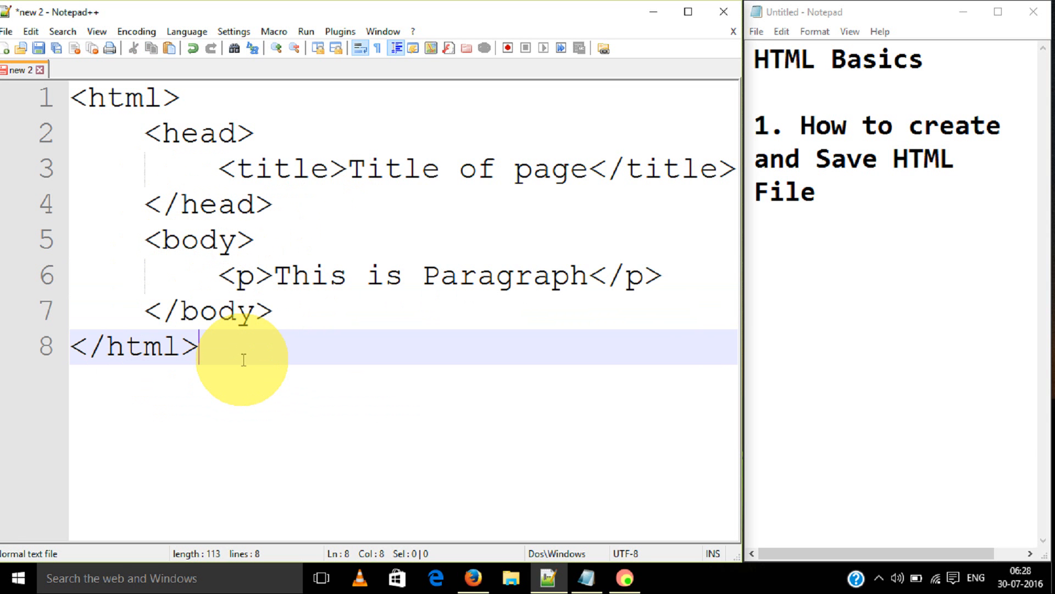
{"action": "mouse_move", "coordinate": [209, 304]}
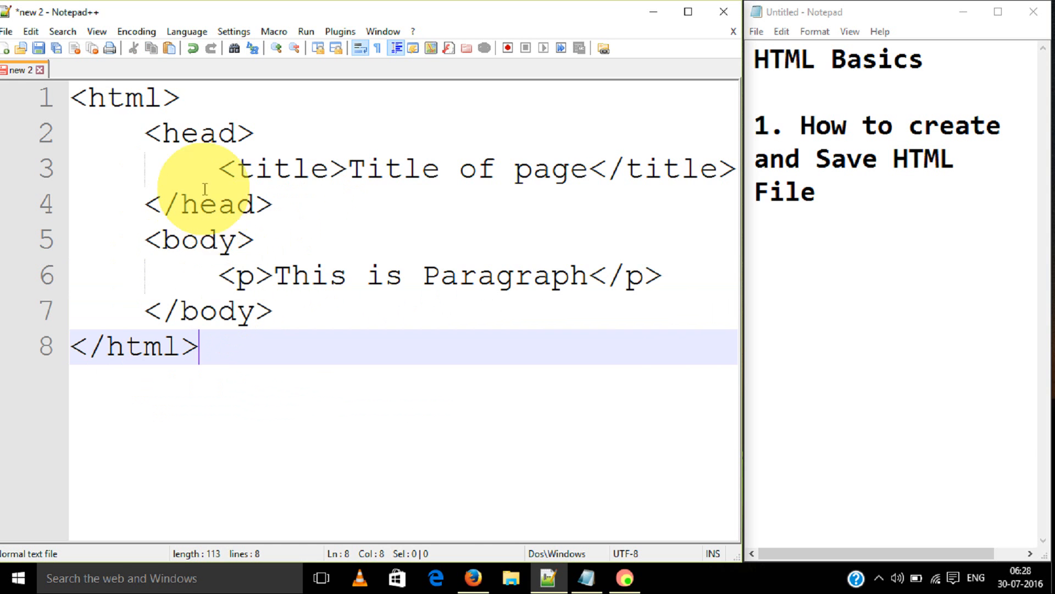
Step: Save the page to the Desktop as filename.html via Save As
{"action": "left_click", "coordinate": [6, 31]}
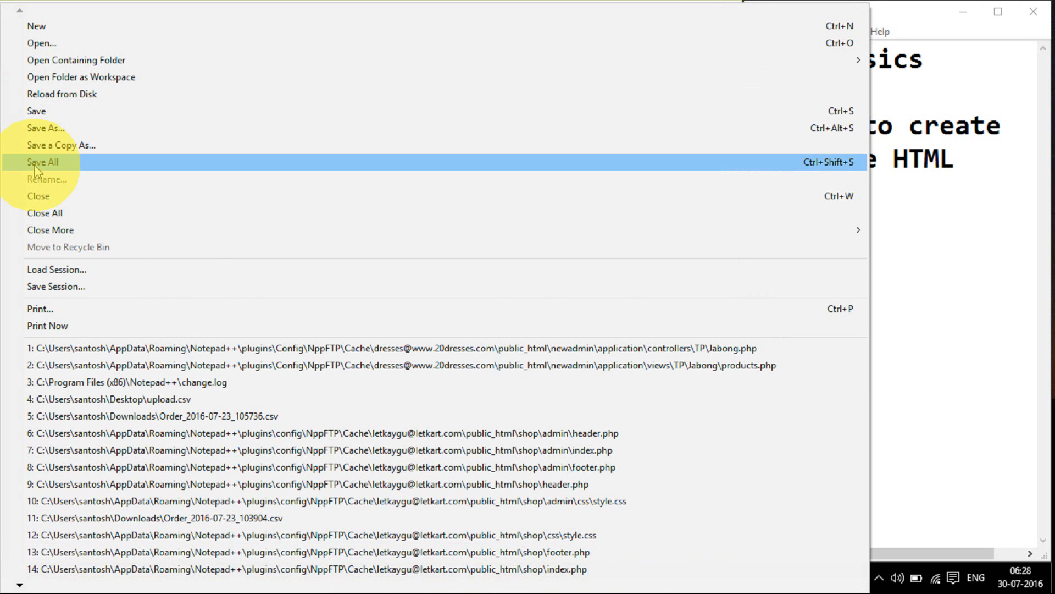
{"action": "left_click", "coordinate": [45, 127]}
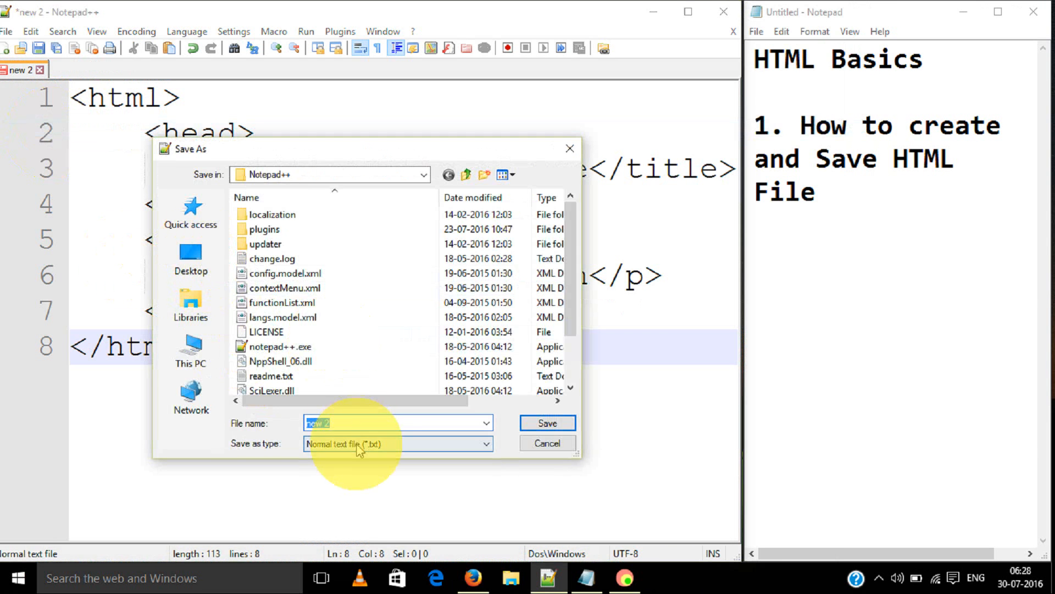
{"action": "left_click", "coordinate": [190, 257]}
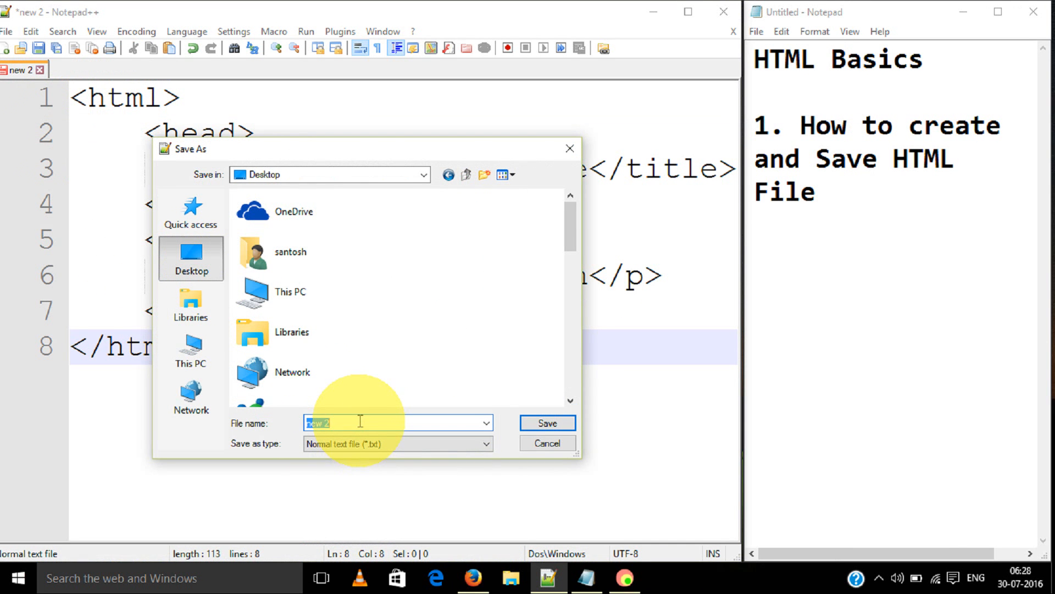
{"action": "type", "text": "filename.html"}
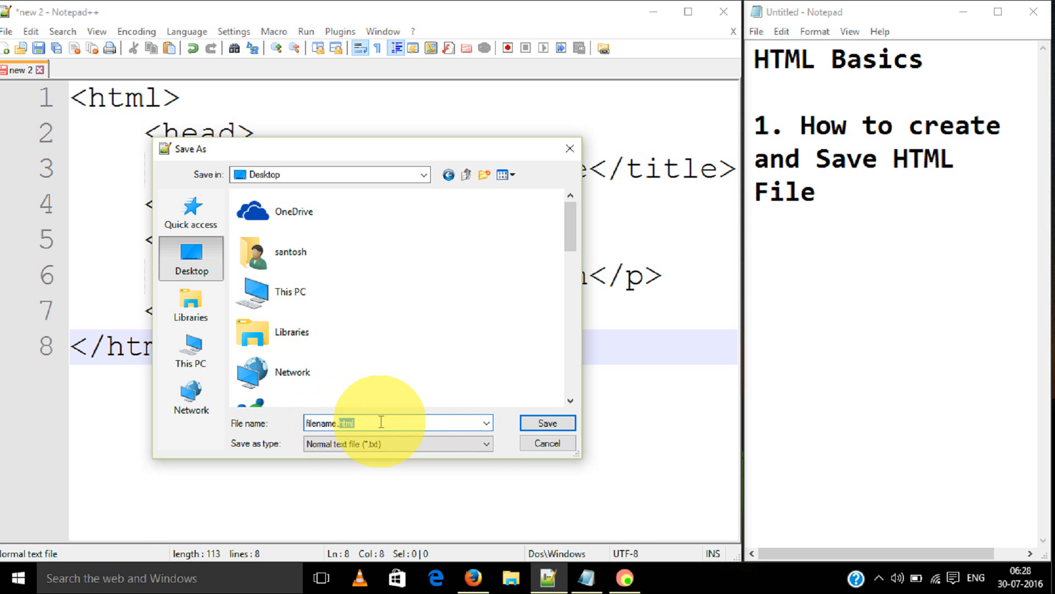
{"action": "left_click", "coordinate": [546, 422]}
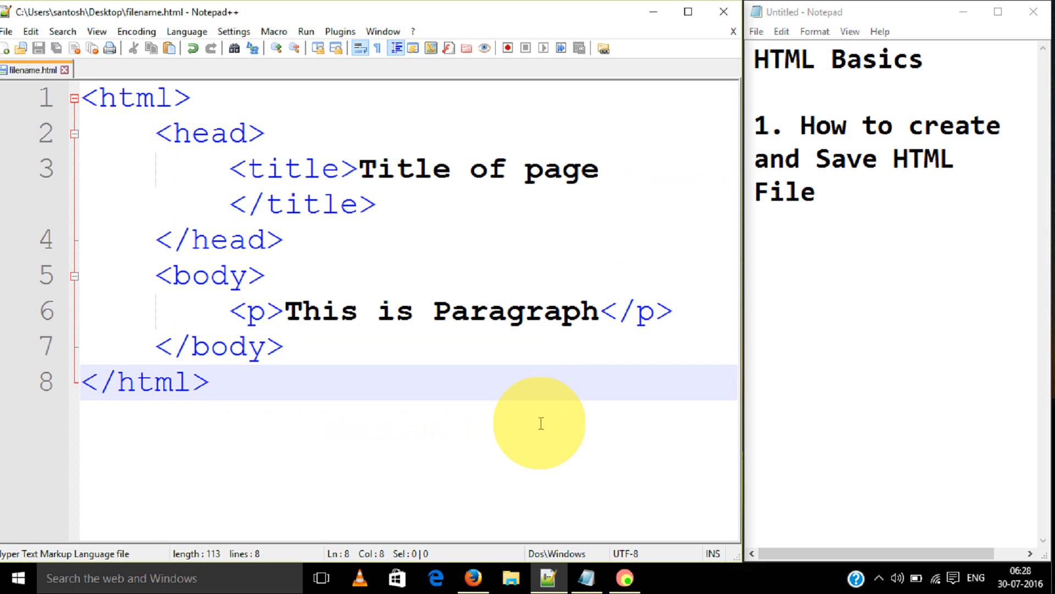
{"action": "mouse_move", "coordinate": [653, 23]}
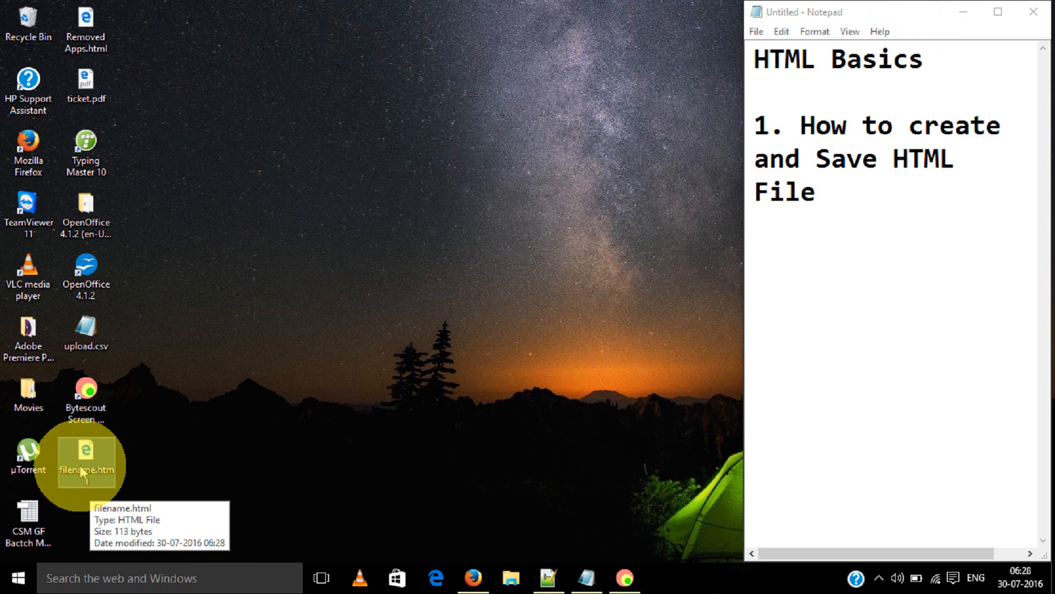
Step: Open filename.html from the Desktop with Firefox via Open with
{"action": "right_click", "coordinate": [86, 457]}
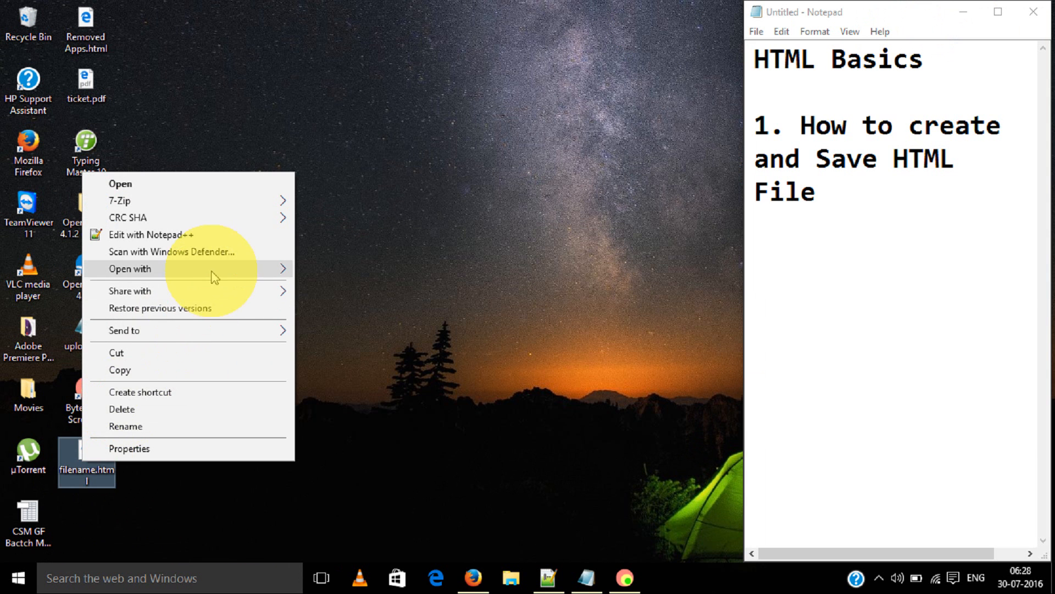
{"action": "left_click", "coordinate": [130, 268]}
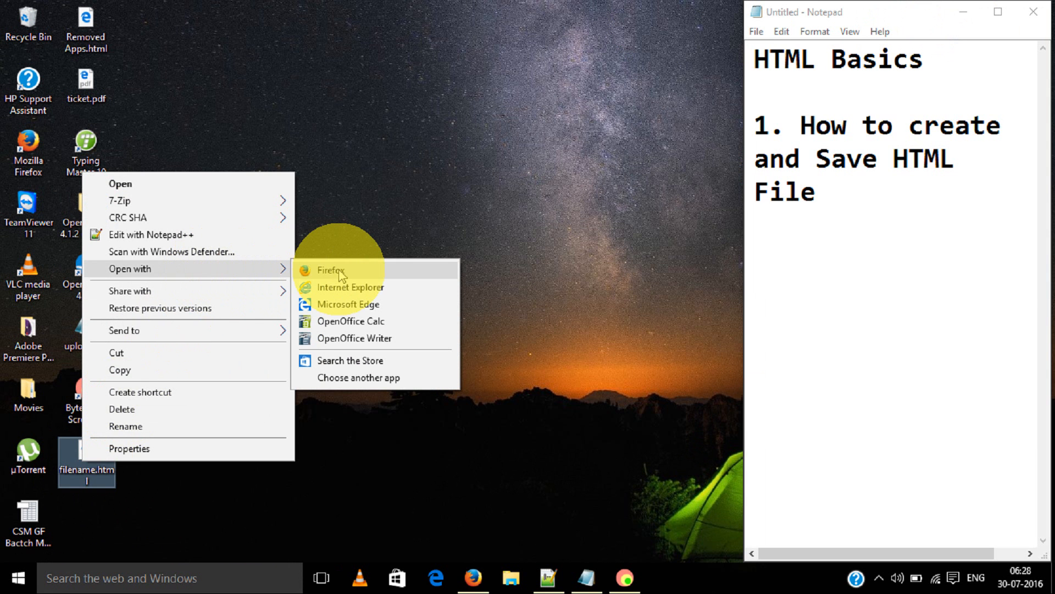
{"action": "left_click", "coordinate": [330, 270]}
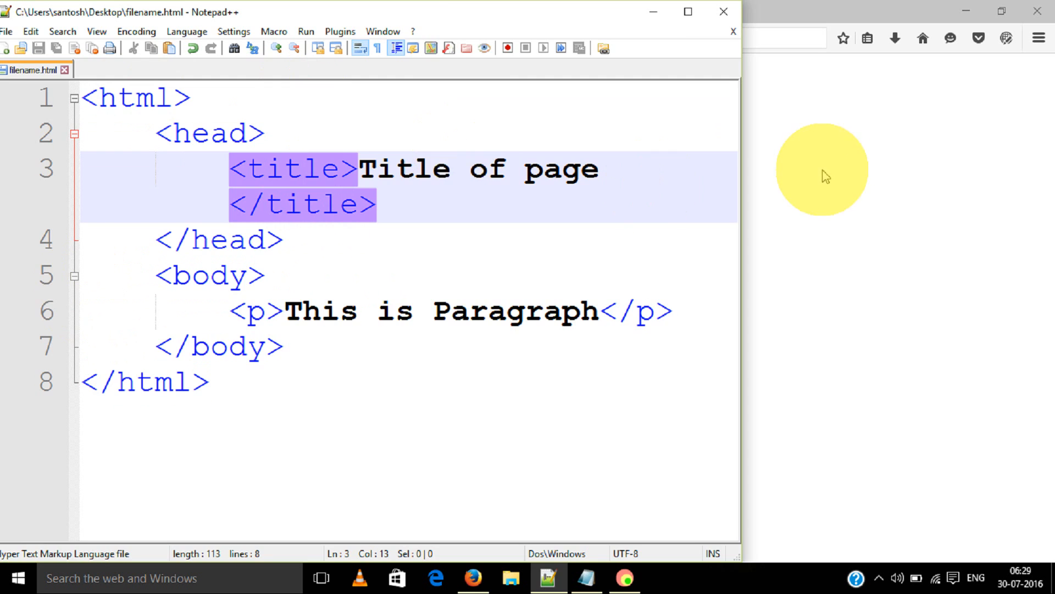
Step: Back in the Notepad++ source, replace the title text with 'Santosh'
{"action": "left_click", "coordinate": [475, 577]}
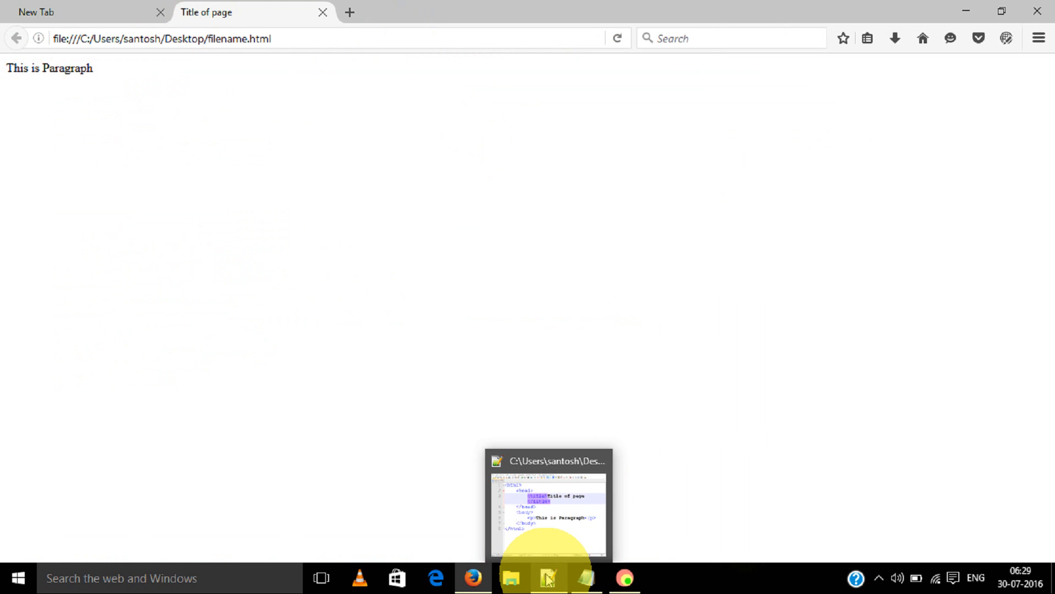
{"action": "left_click", "coordinate": [548, 577]}
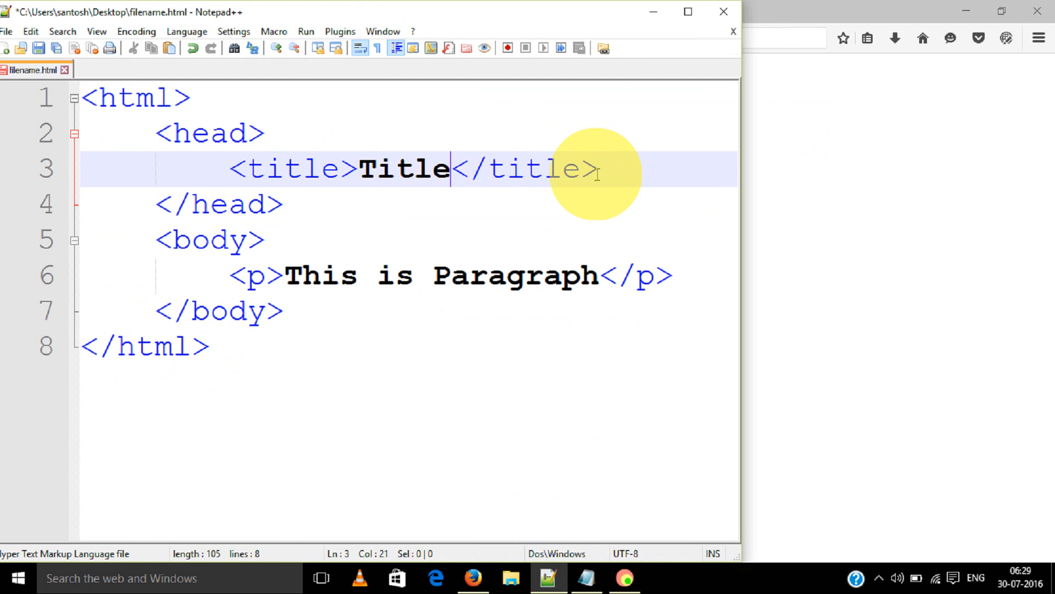
{"action": "key", "text": "BackSpace"}
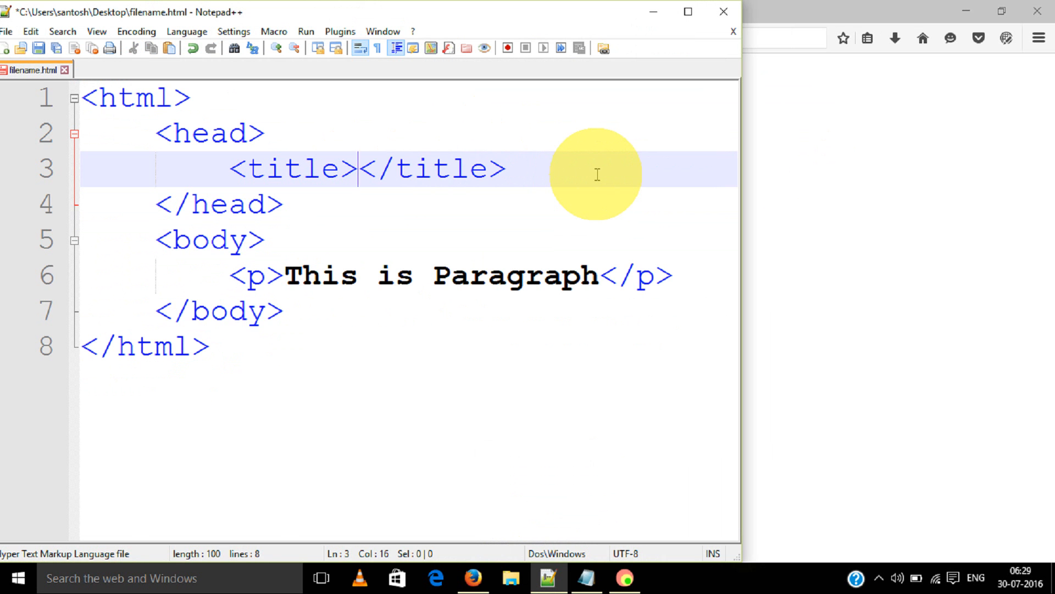
{"action": "type", "text": "Sano"}
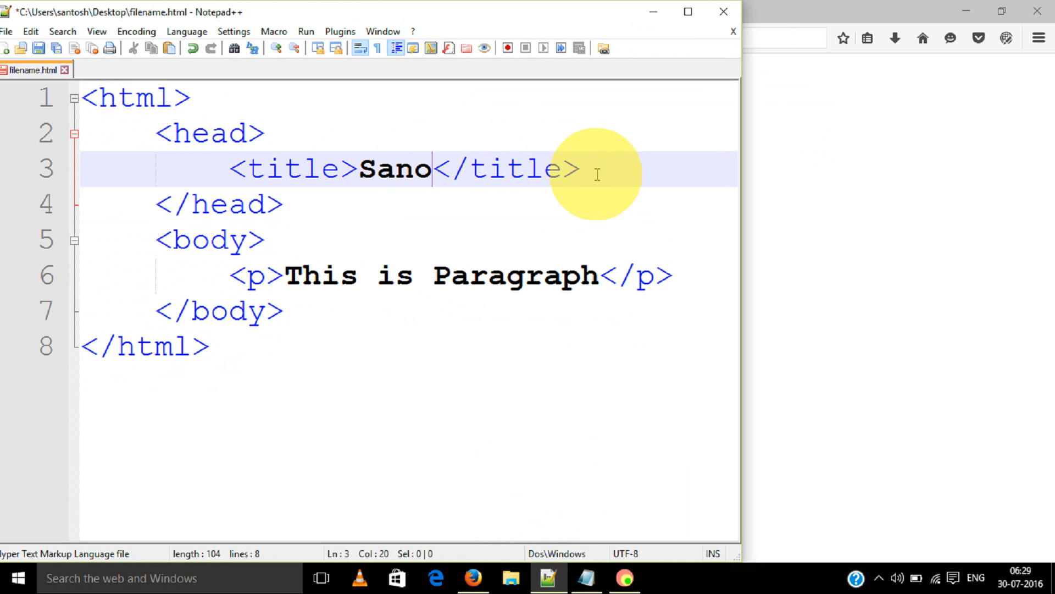
{"action": "type", "text": "tosh"}
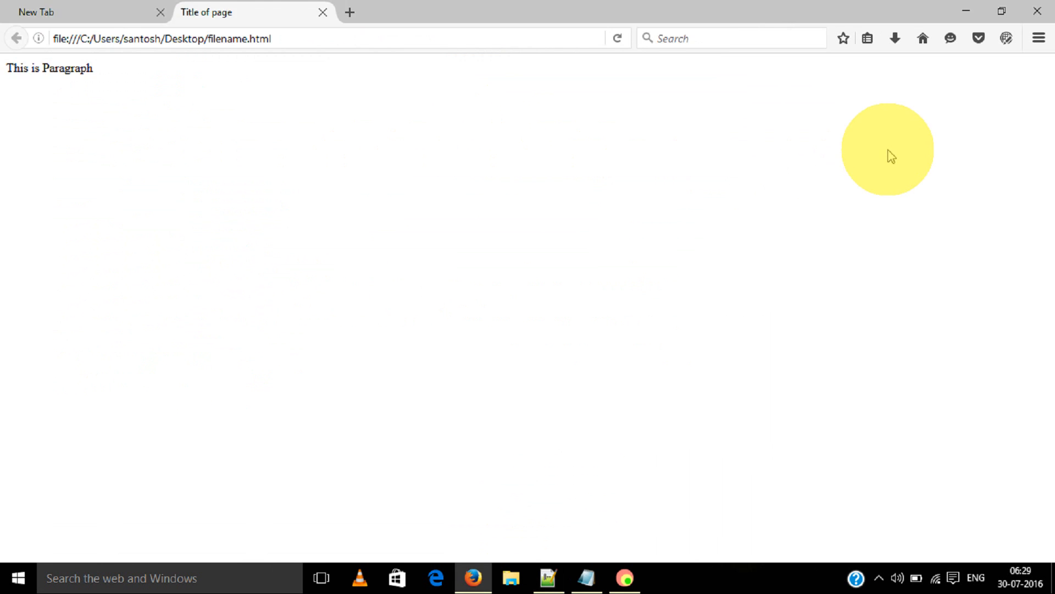
{"action": "right_click", "coordinate": [451, 208]}
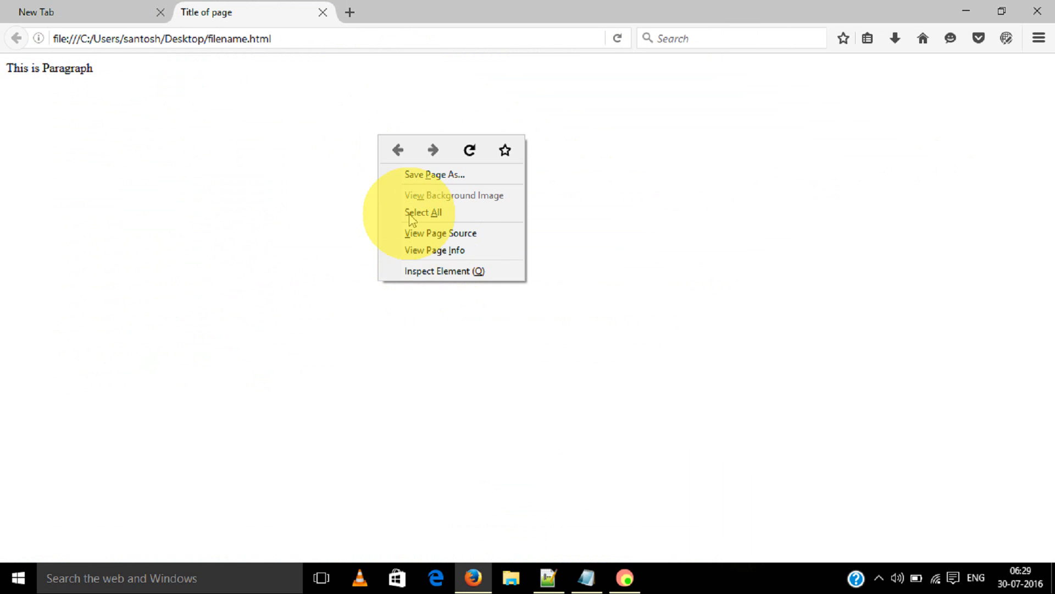
{"action": "left_click", "coordinate": [549, 577]}
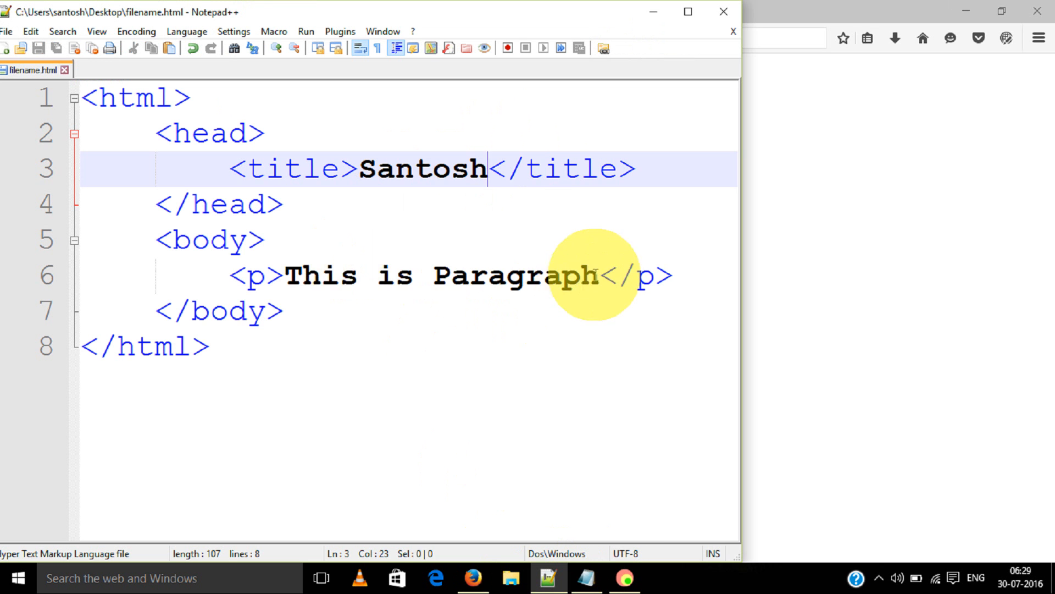
Step: Replace the word Paragraph so the paragraph reads 'This is dummy text'
{"action": "double_click", "coordinate": [320, 275]}
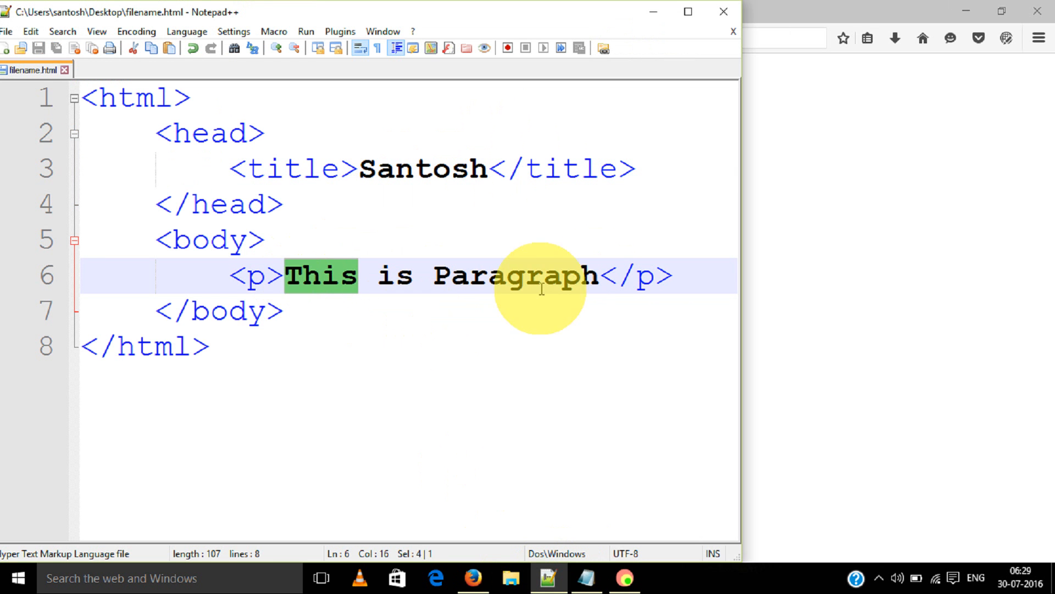
{"action": "double_click", "coordinate": [517, 274]}
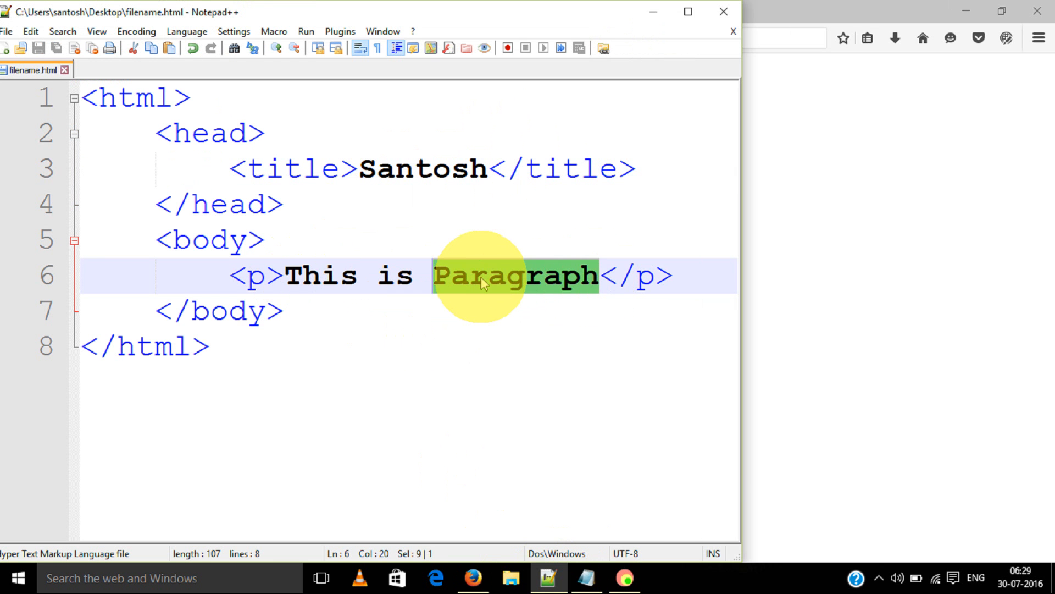
{"action": "type", "text": "dummy tex"}
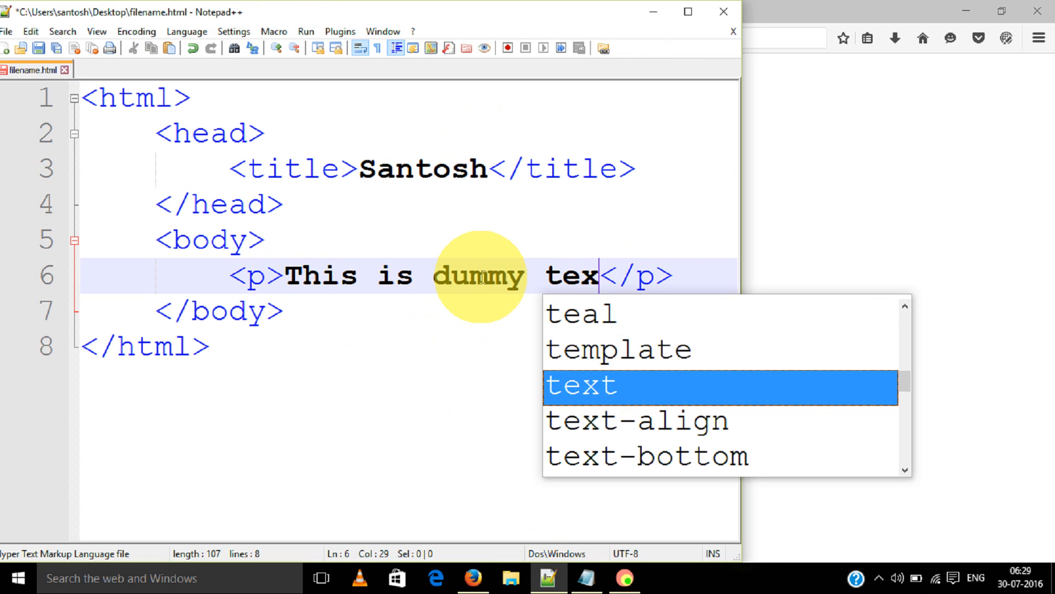
{"action": "type", "text": "t"}
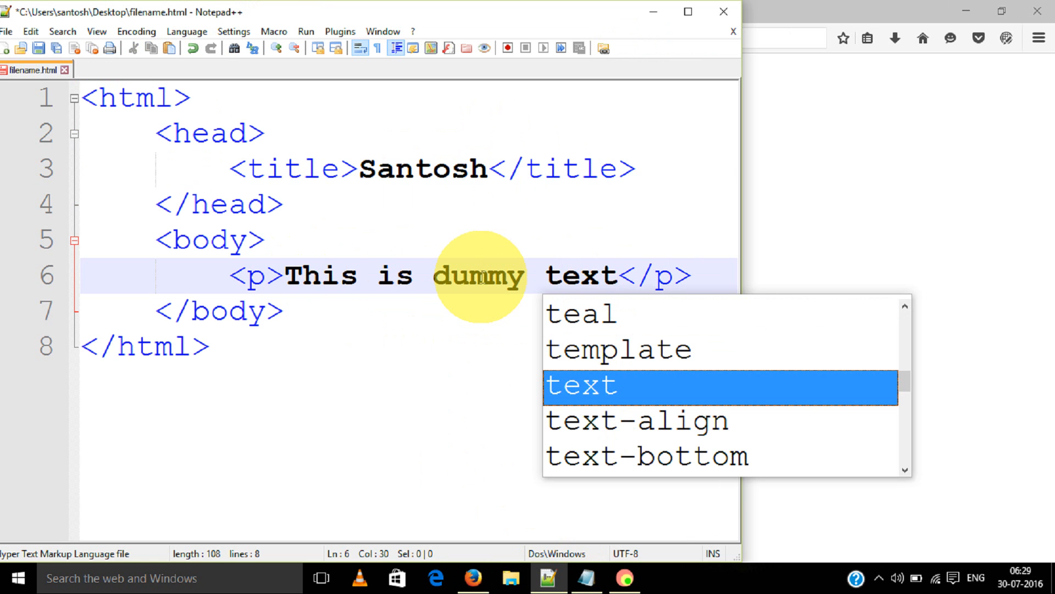
{"action": "left_click", "coordinate": [473, 578]}
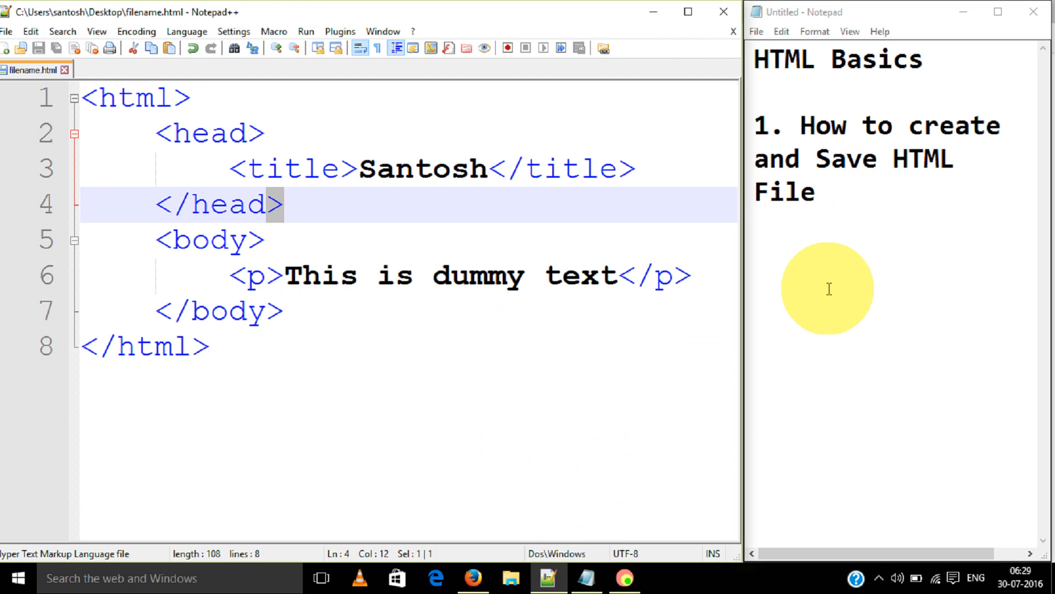
{"action": "mouse_move", "coordinate": [829, 276]}
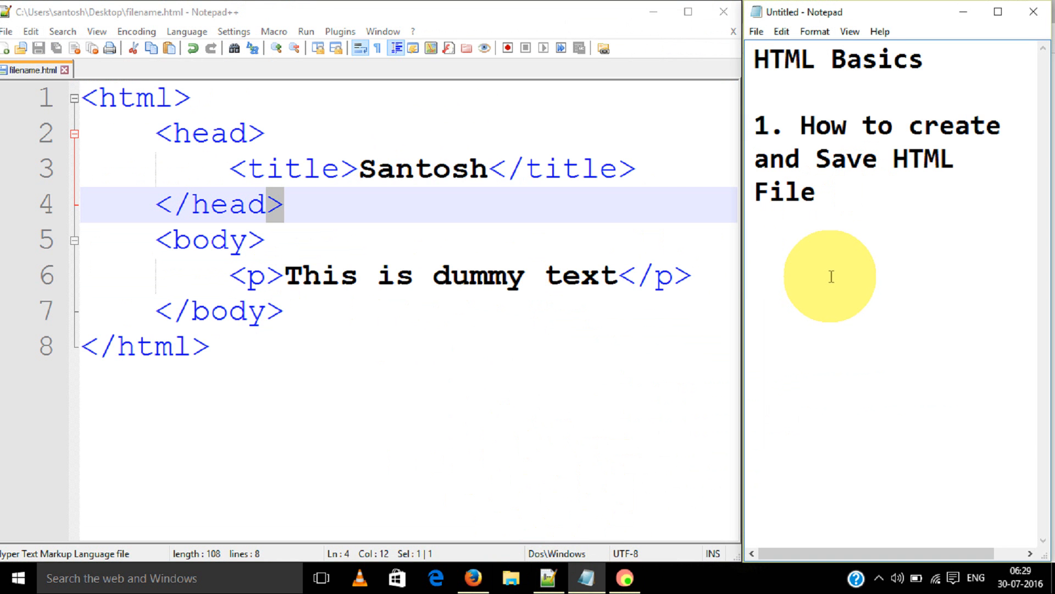
Step: Add the note 'Create HTML file in any editor' to Notepad
{"action": "type", "text": "C"}
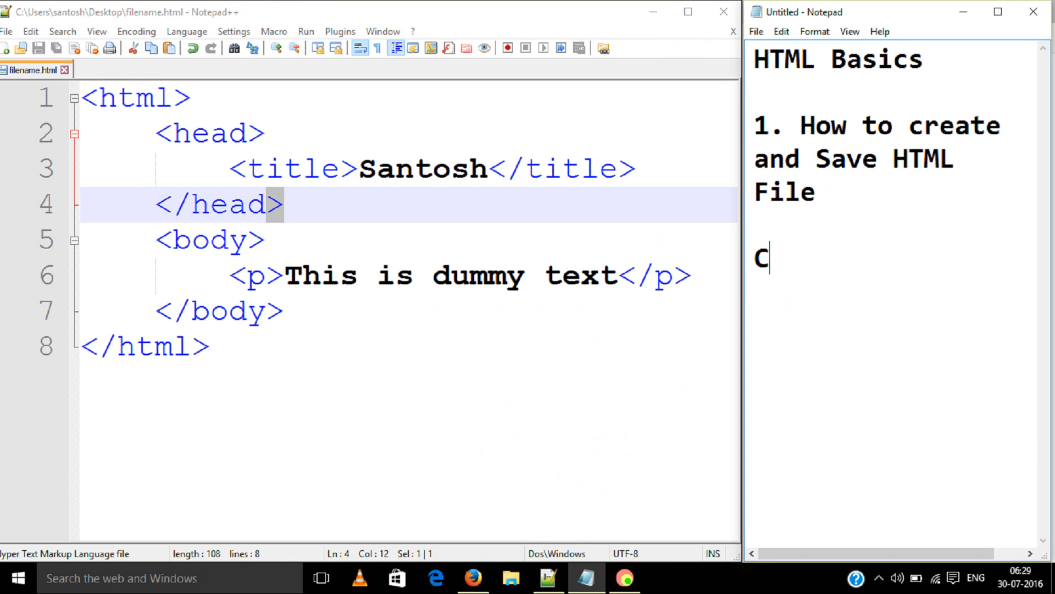
{"action": "type", "text": "reate HT"}
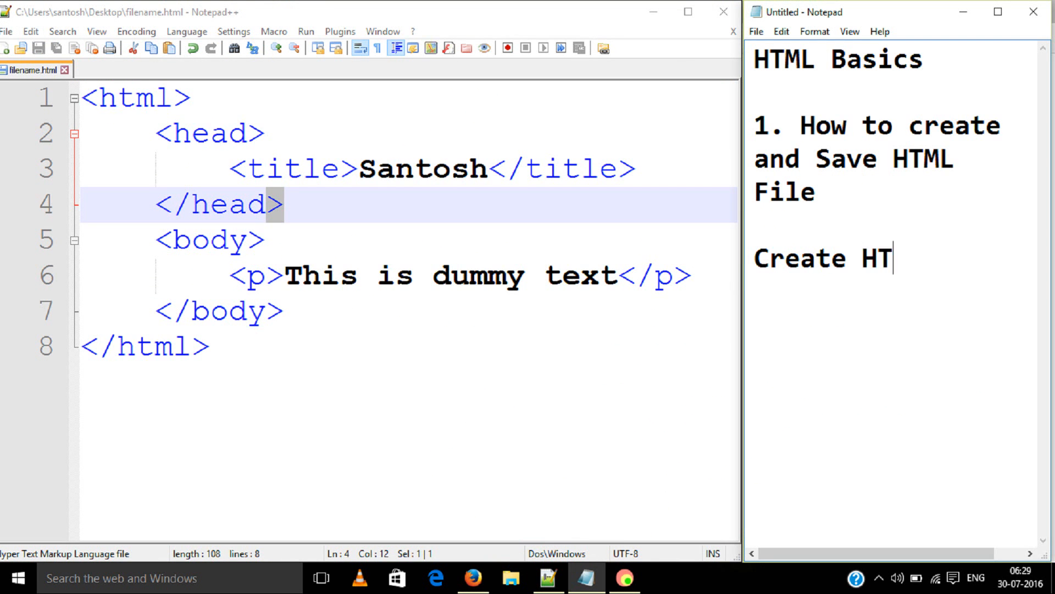
{"action": "type", "text": "ML file"}
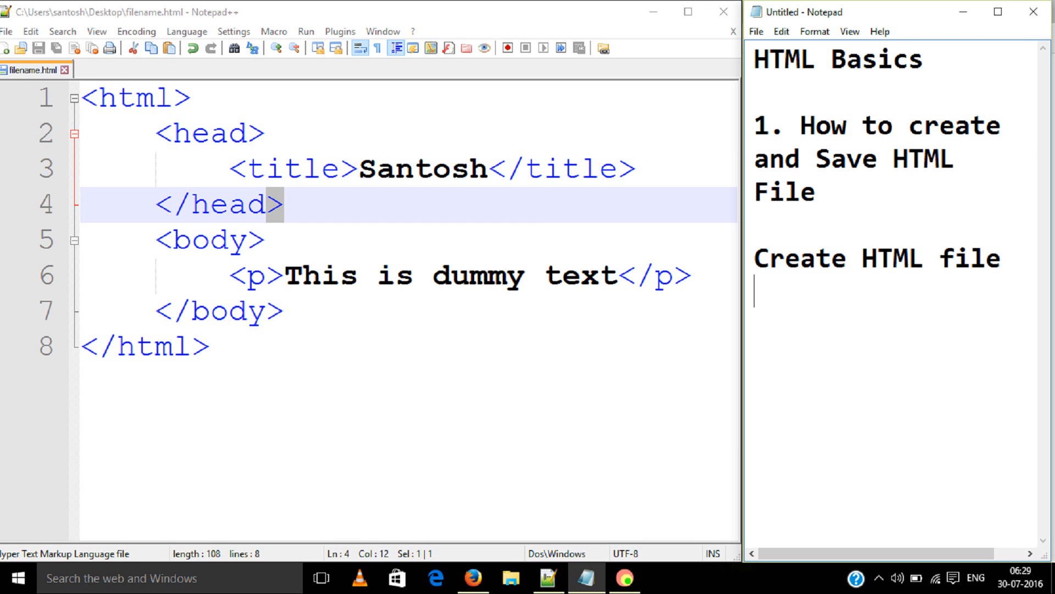
{"action": "type", "text": "in any edi"}
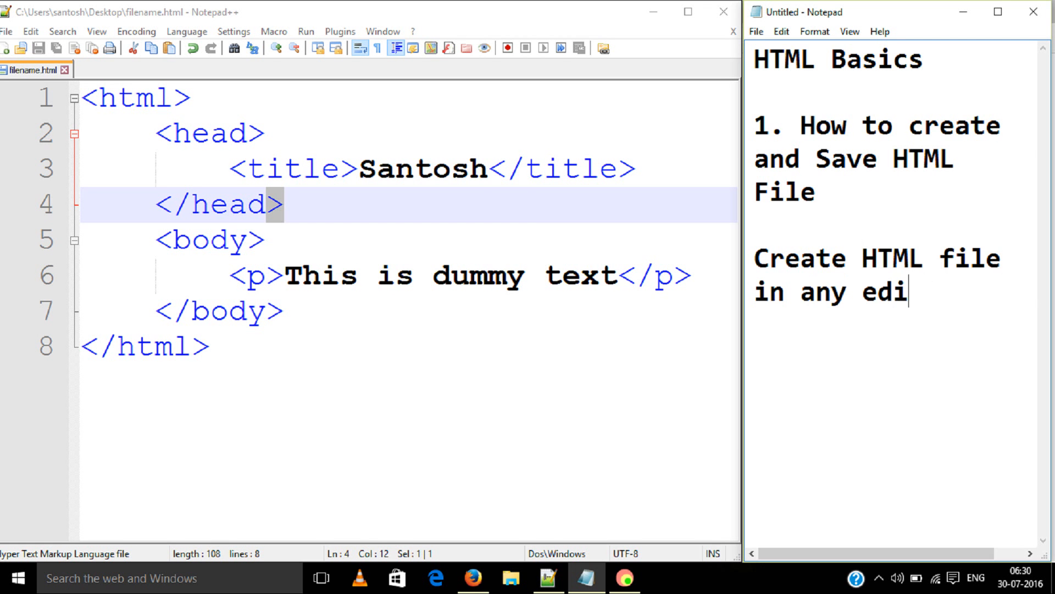
{"action": "type", "text": "tor"}
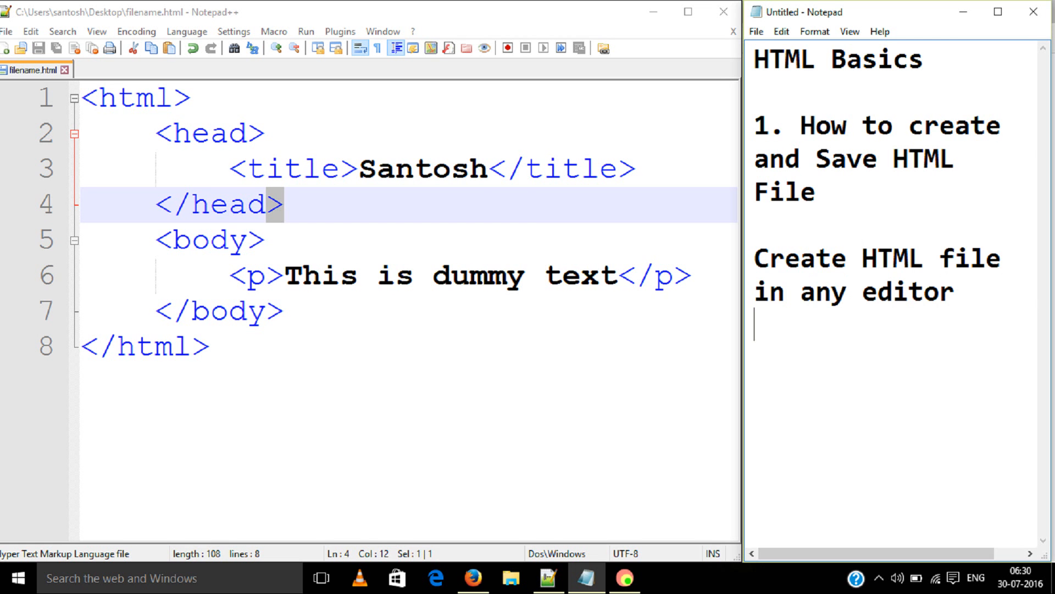
Step: Add the note 'then save AS any name followed by .HTML'
{"action": "type", "text": "then save"}
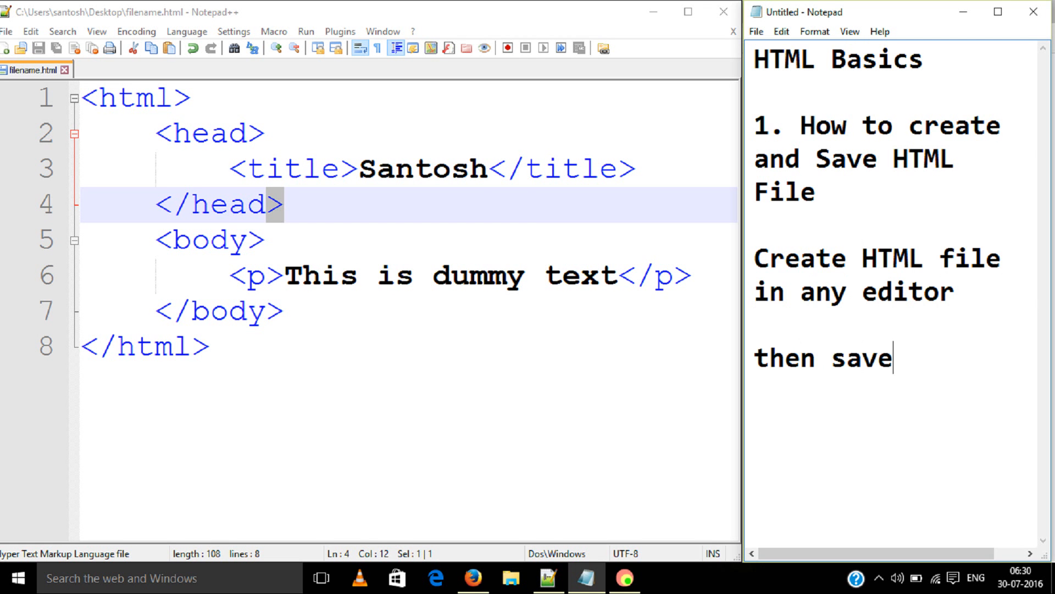
{"action": "type", "text": "A"}
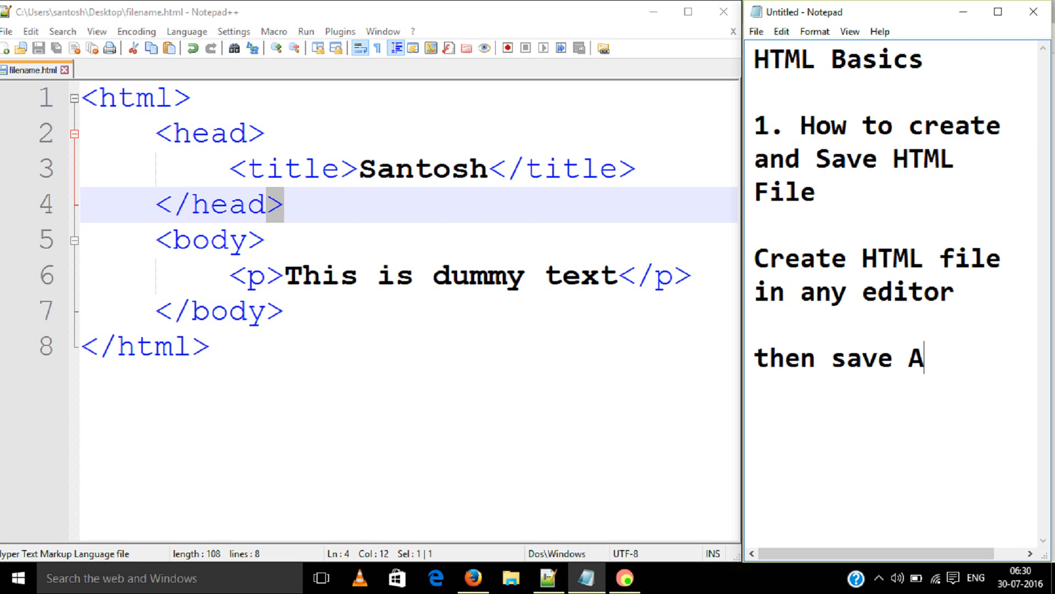
{"action": "type", "text": "S"}
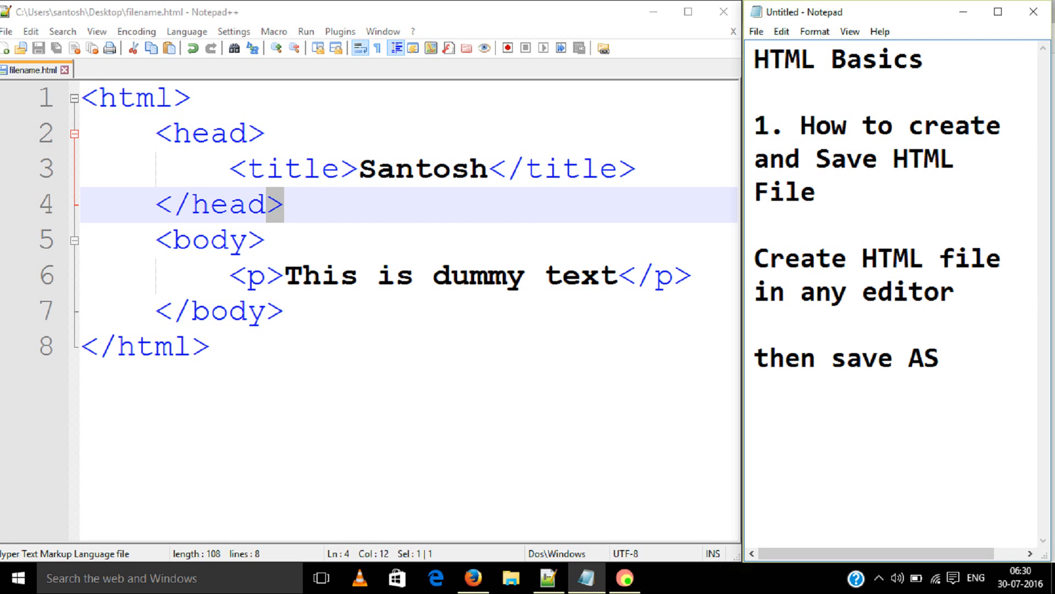
{"action": "type", "text": "any name followe"}
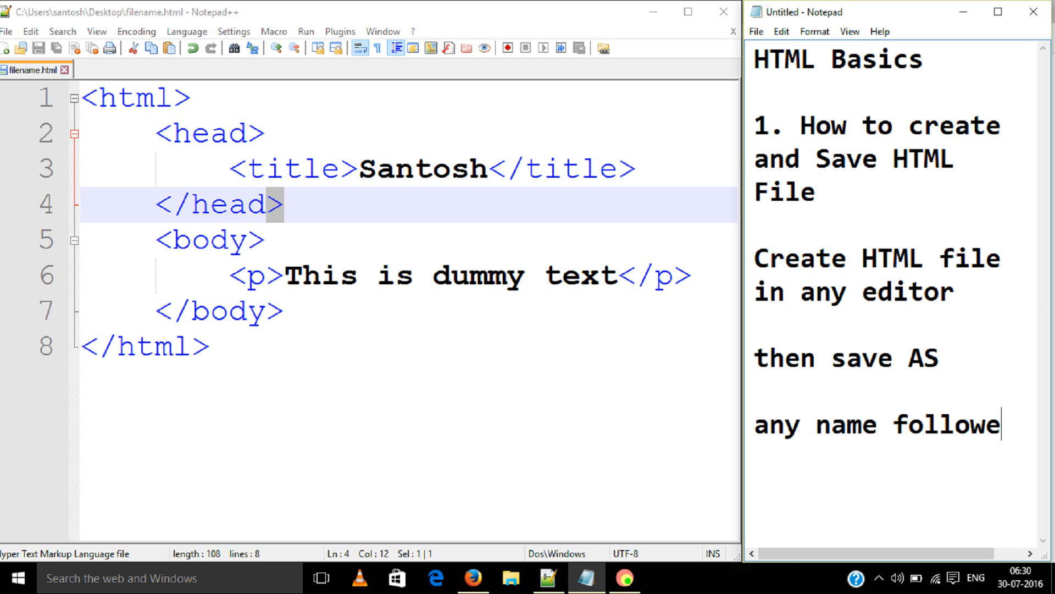
{"action": "type", "text": "d"}
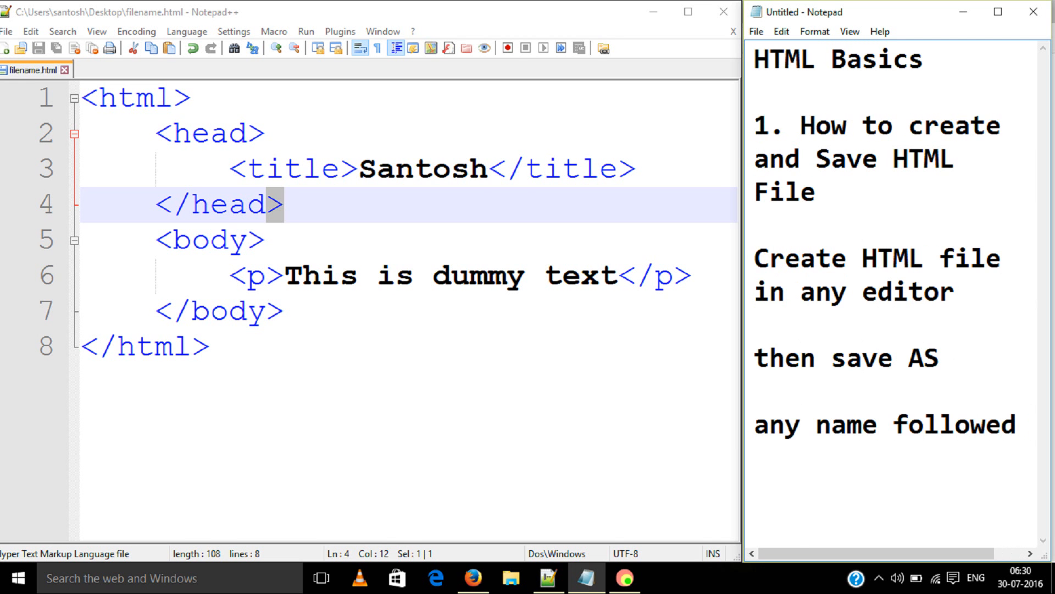
{"action": "type", "text": "."}
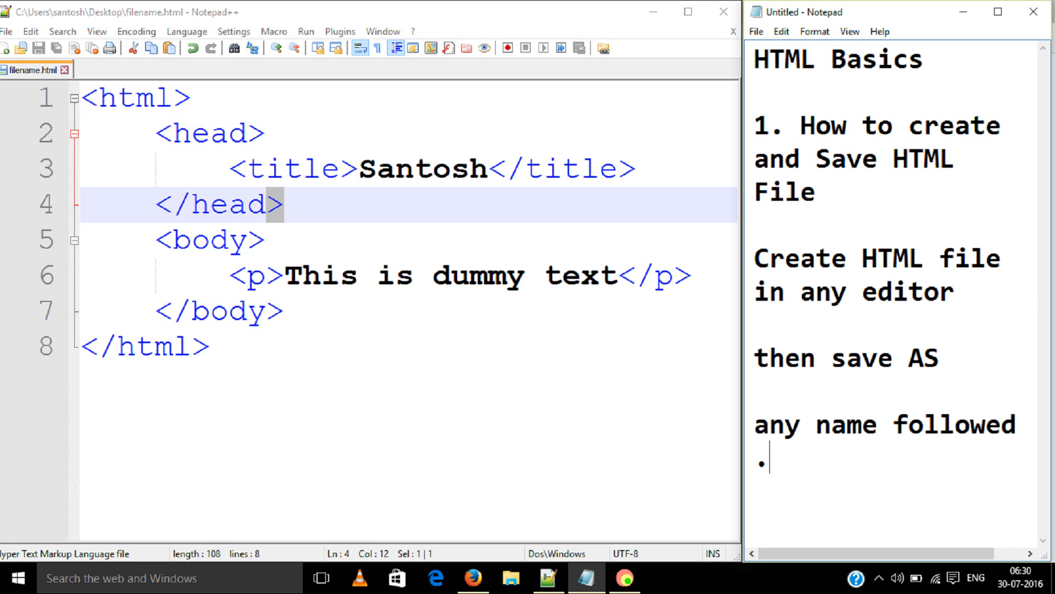
{"action": "type", "text": ".HTML"}
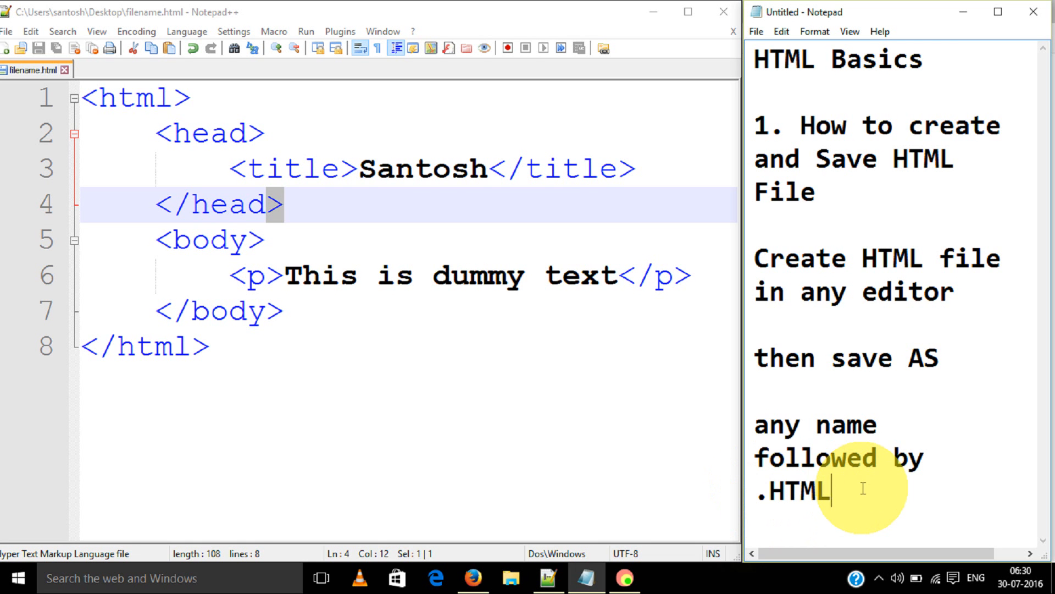
{"action": "mouse_move", "coordinate": [727, 353]}
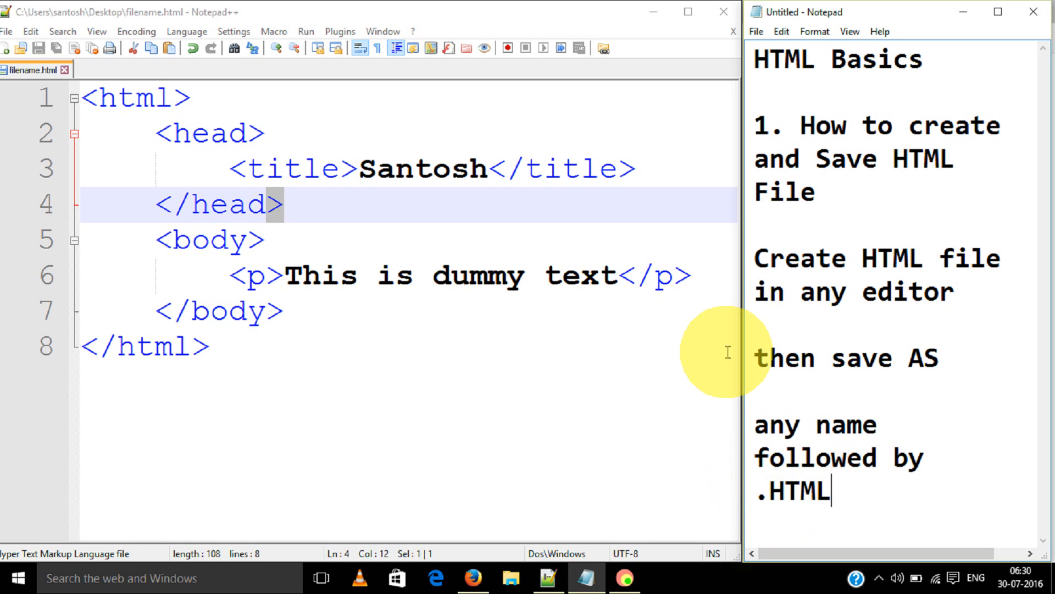
{"action": "mouse_move", "coordinate": [394, 492]}
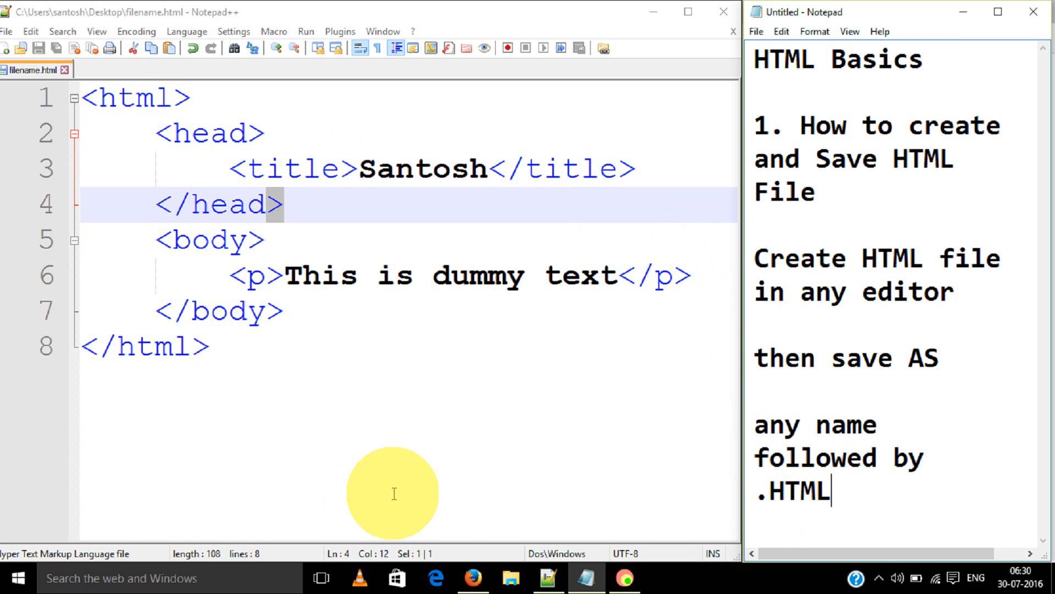